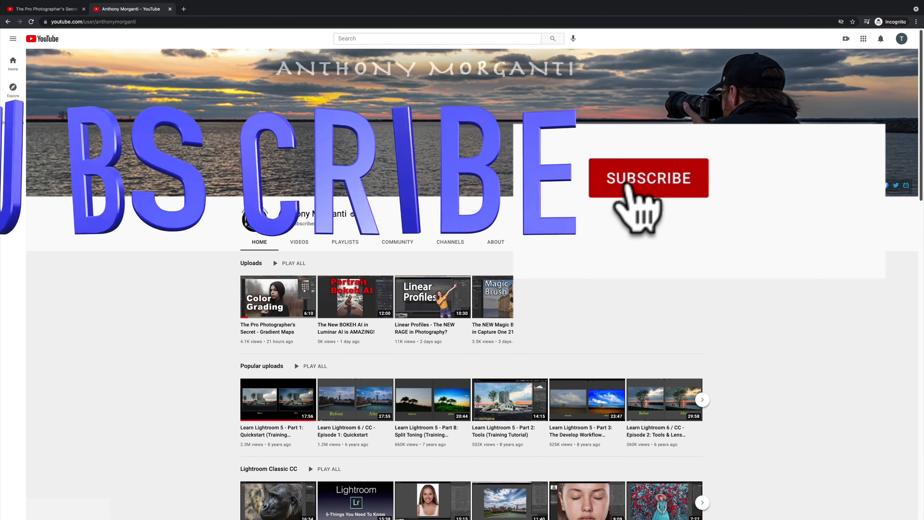
Step: Subscribe to the channel with all notifications and like the Gradient Maps video
left_click(648, 178)
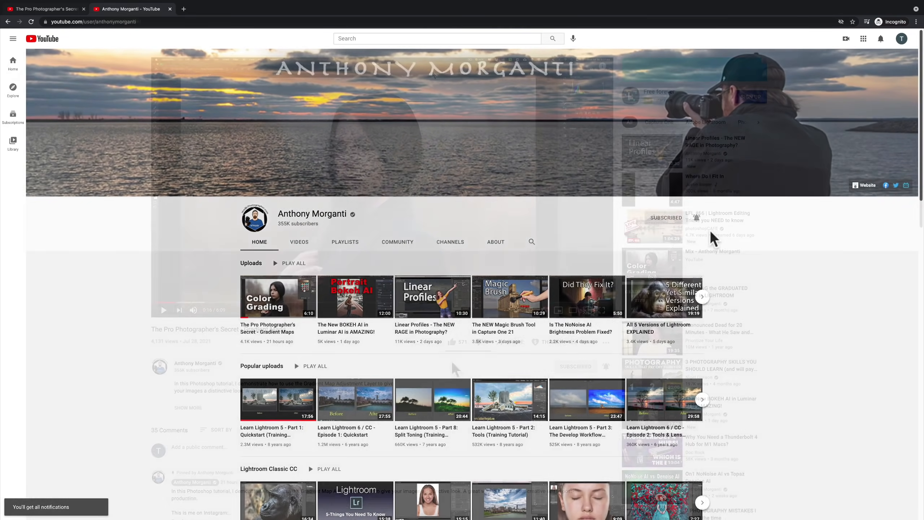
left_click(278, 297)
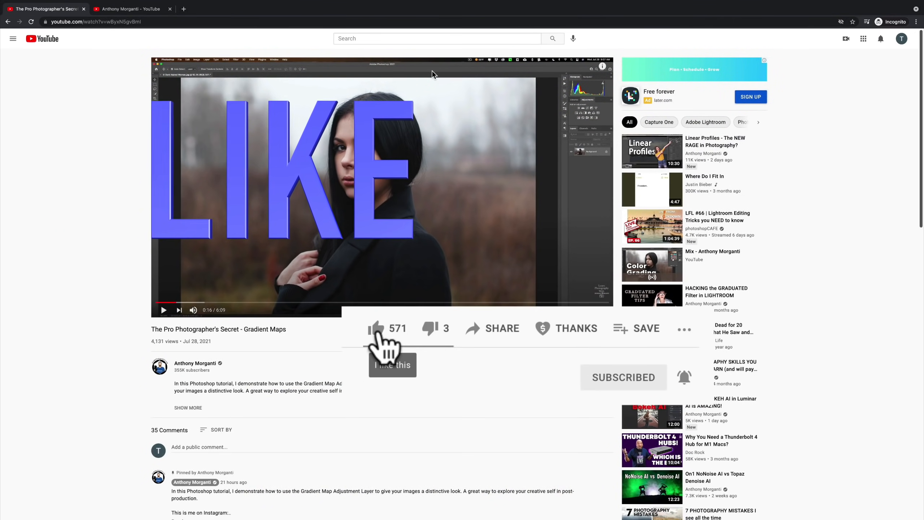
left_click(376, 328)
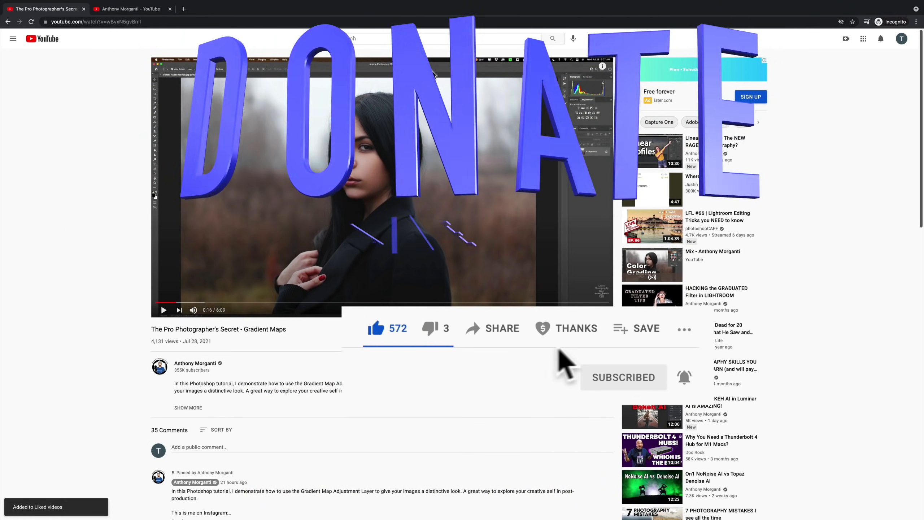
left_click(576, 329)
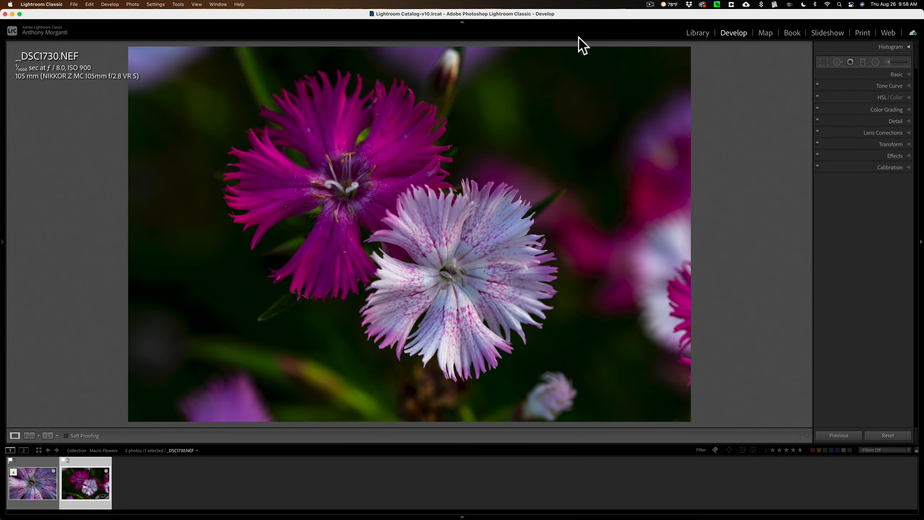
mouse_move(434, 178)
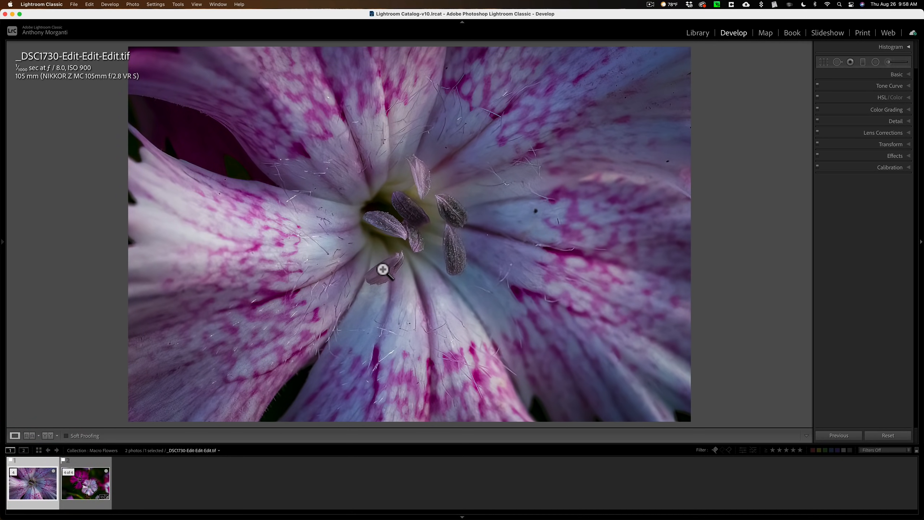
mouse_move(399, 249)
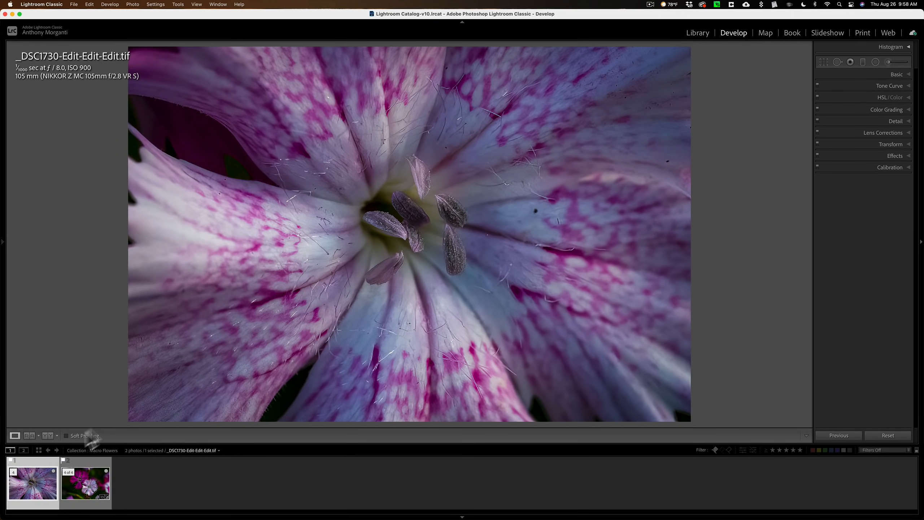
left_click(84, 482)
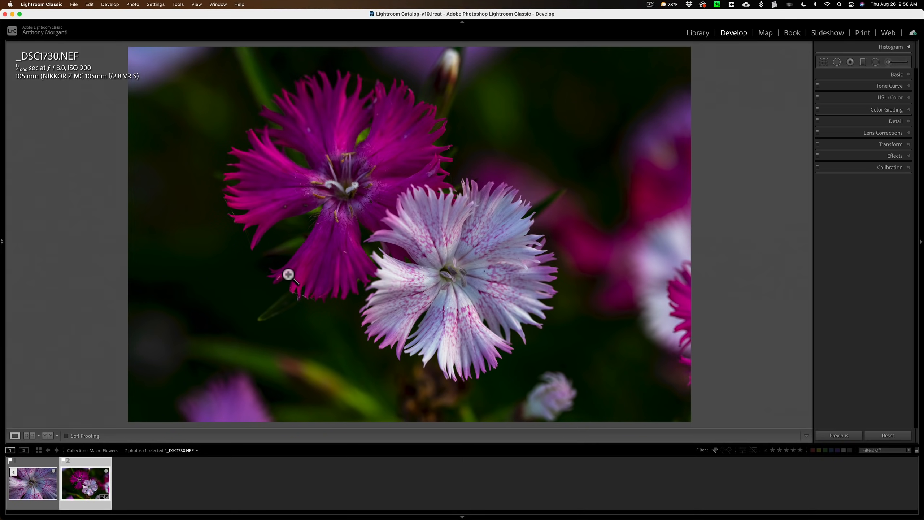
Step: Show the cropped flower-centre TIFF with its 2118 x 1412 px dimensions in the Loupe info overlay
key("i")
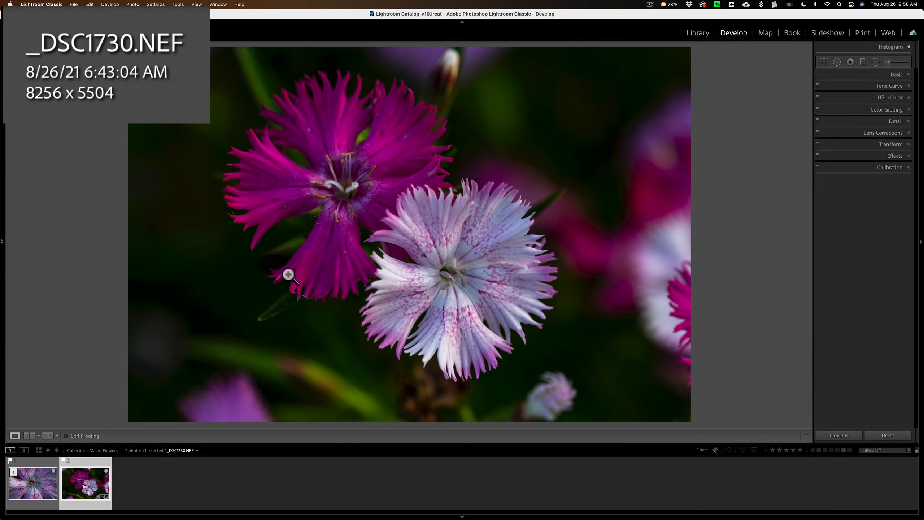
mouse_move(25, 140)
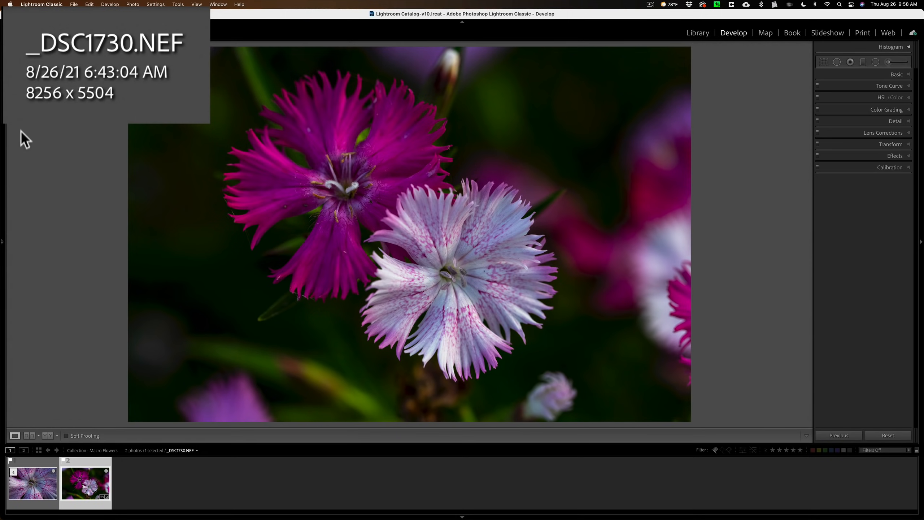
mouse_move(124, 133)
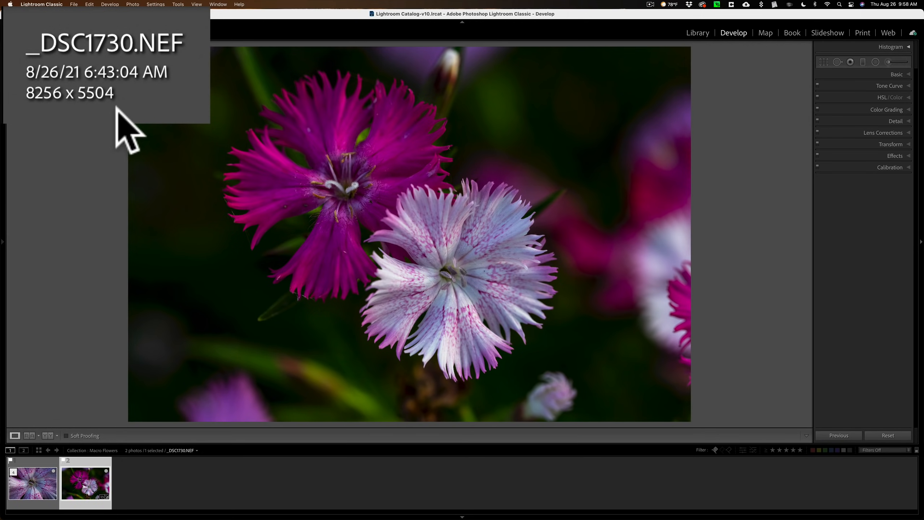
left_click(33, 483)
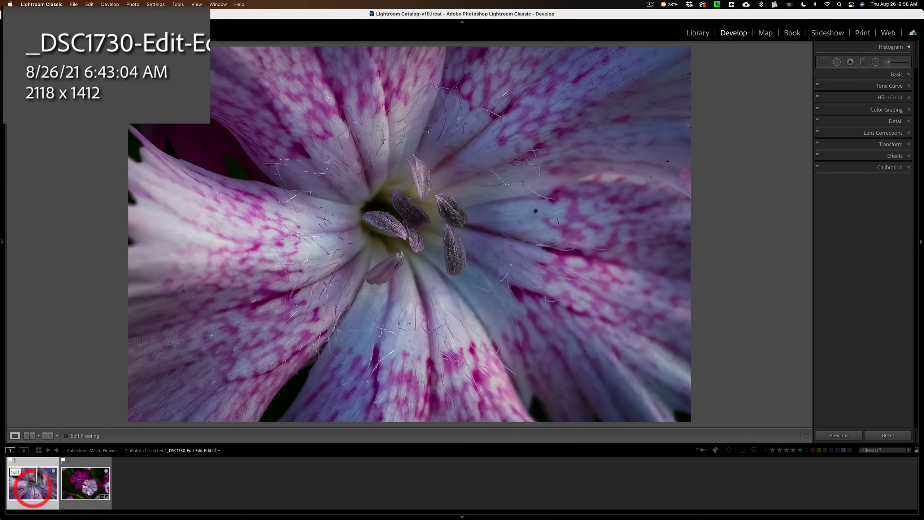
mouse_move(106, 124)
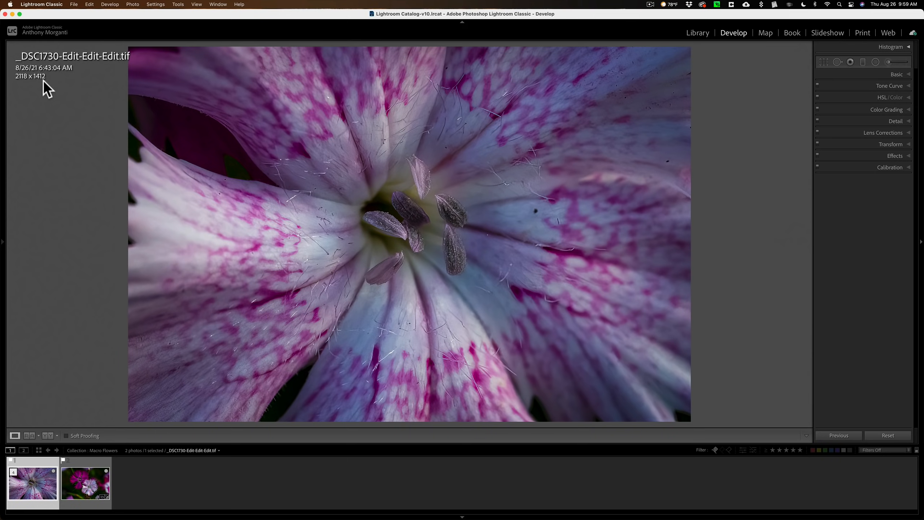
left_click(84, 483)
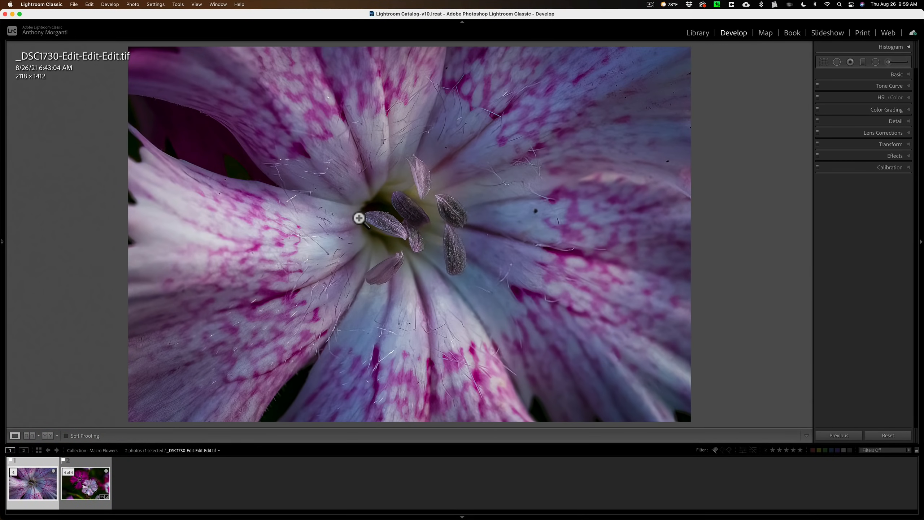
mouse_move(375, 111)
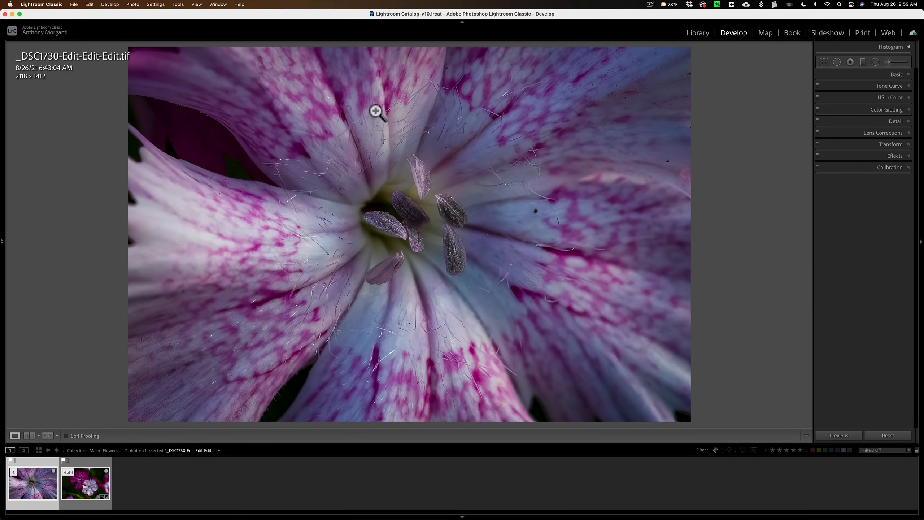
mouse_move(399, 134)
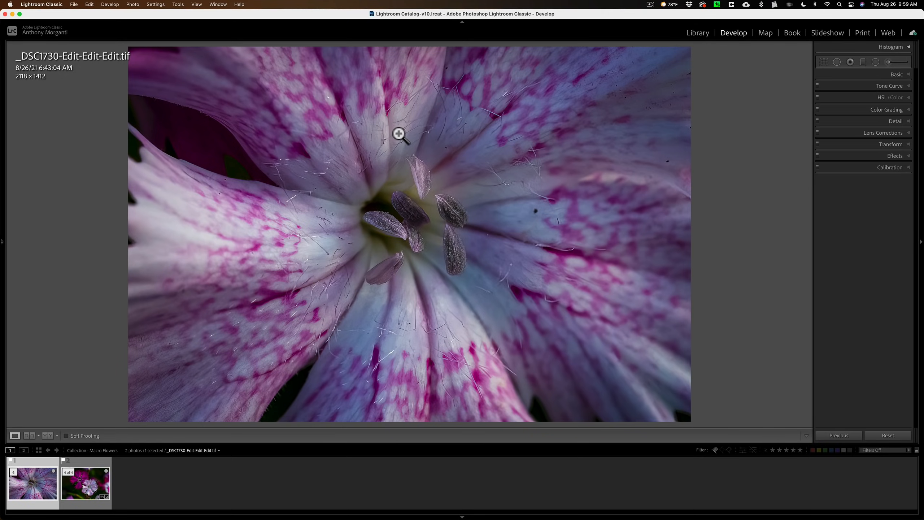
Step: Edit a copy of the flower TIFF with Lightroom adjustments (ProPhoto, 16-bit) in Topaz Gigapixel AI
right_click(398, 133)
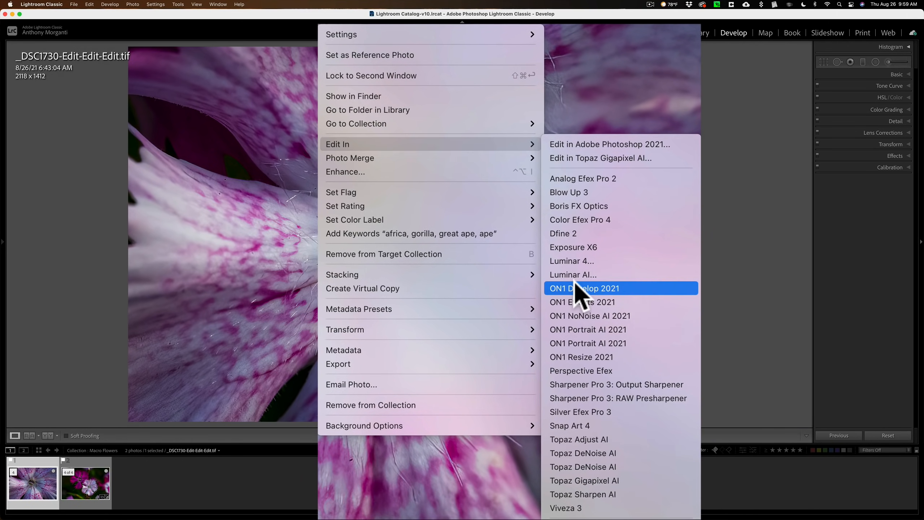
mouse_move(589, 479)
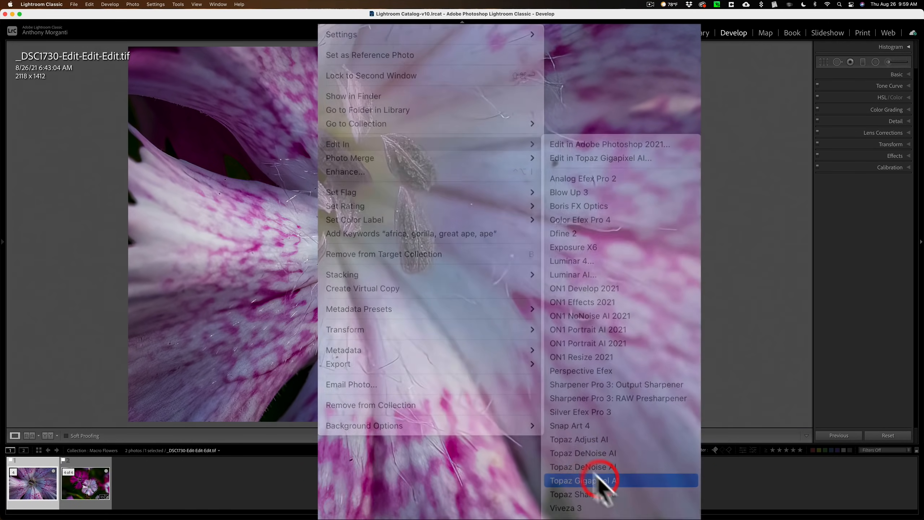
left_click(582, 480)
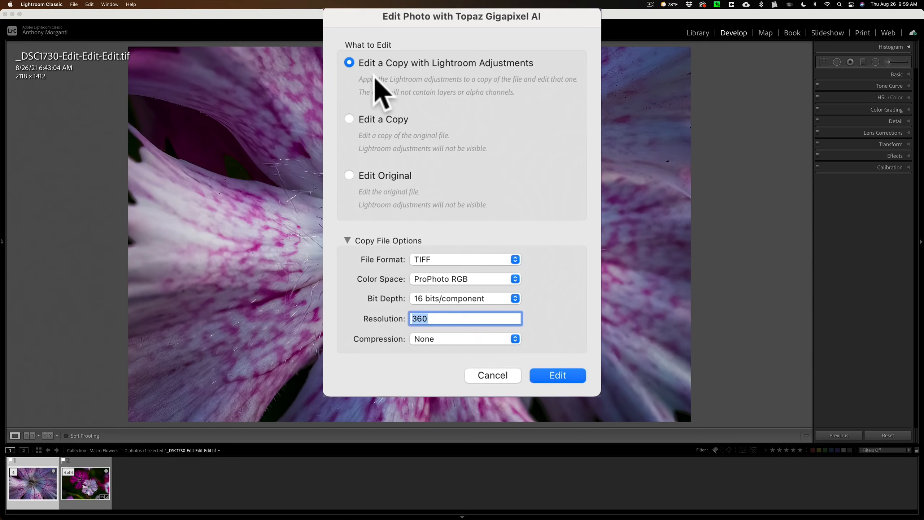
mouse_move(583, 321)
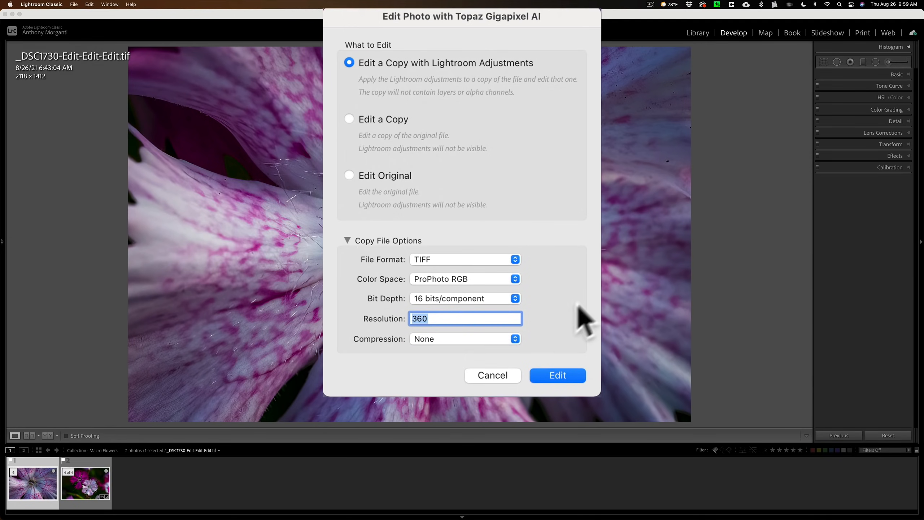
mouse_move(556, 375)
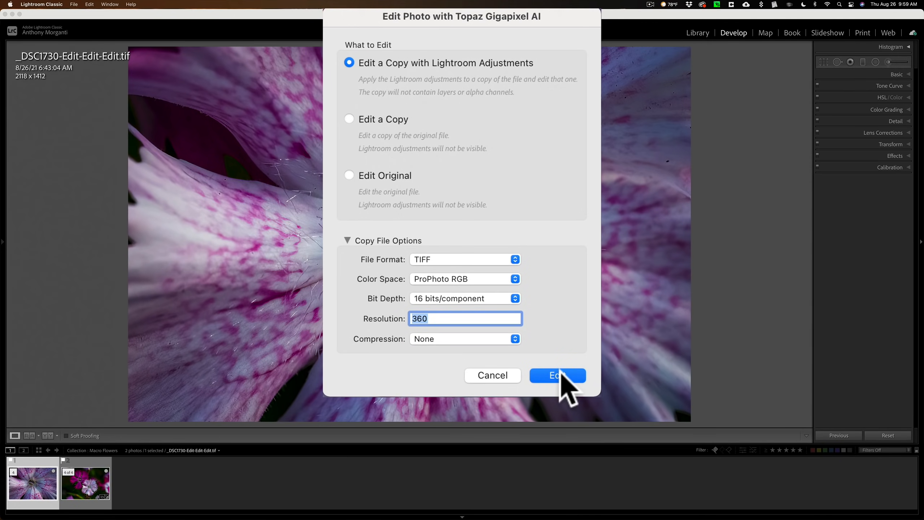
left_click(557, 375)
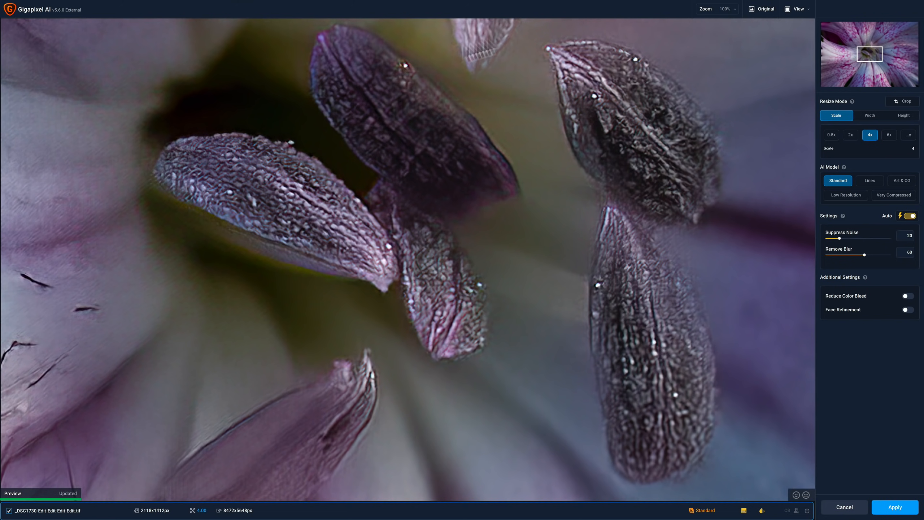
mouse_move(739, 20)
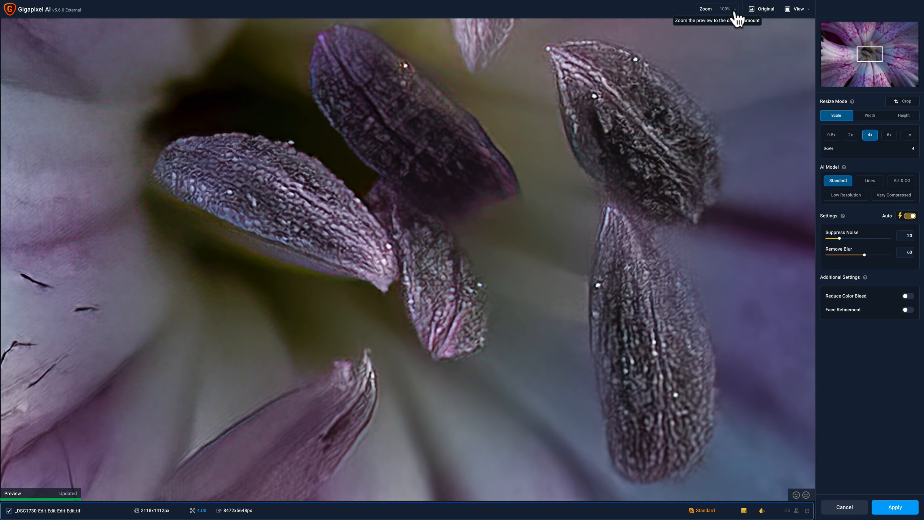
Step: Keep the 4x upscale to 8472x5648 px and zoom the preview out to 50%
left_click(717, 8)
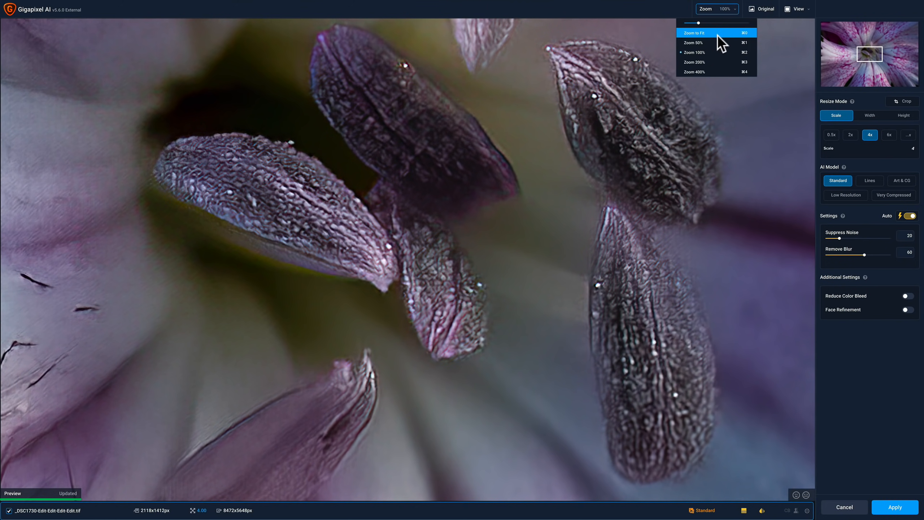
left_click(694, 42)
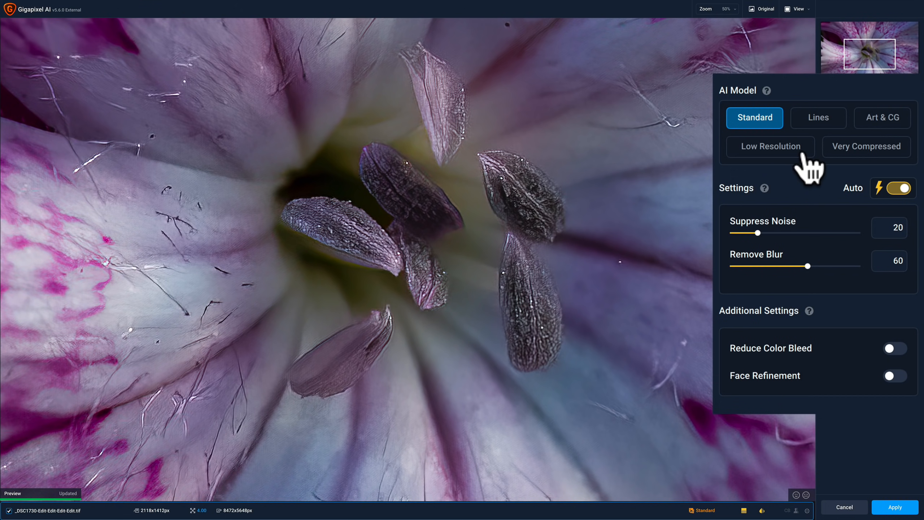
mouse_move(792, 257)
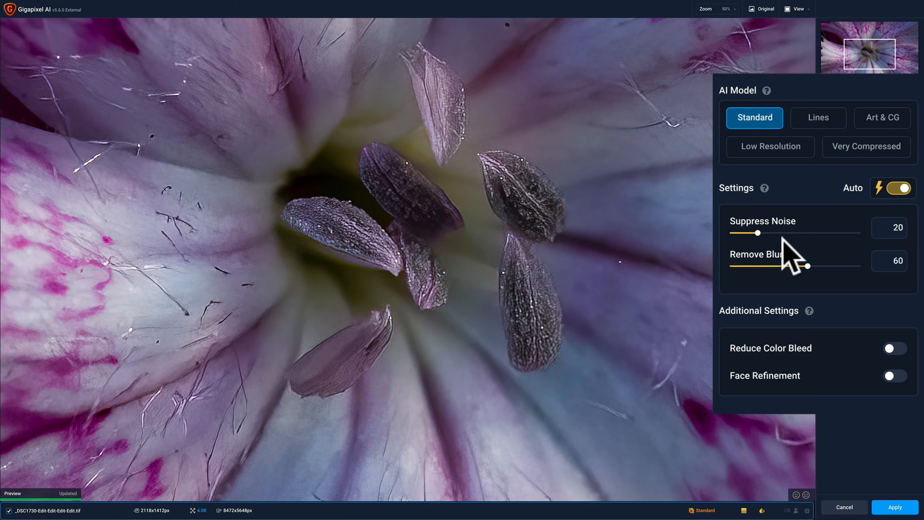
mouse_move(815, 259)
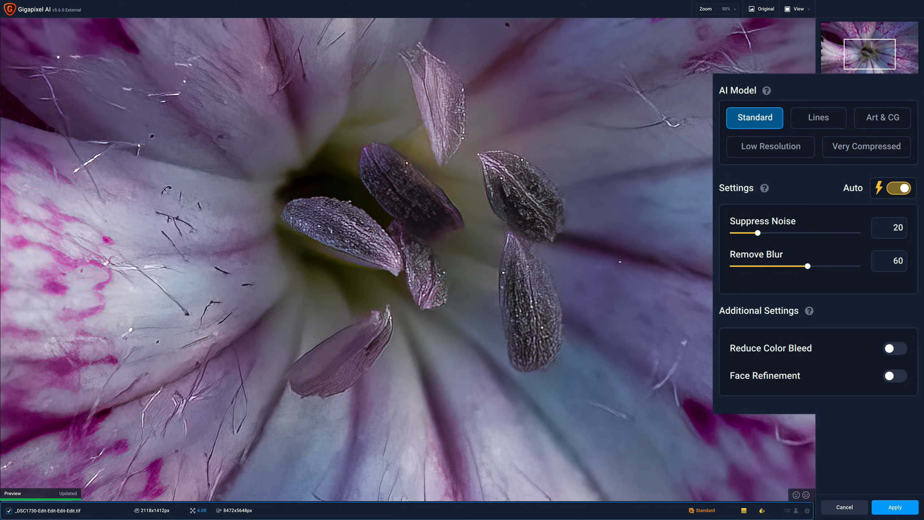
left_click(817, 117)
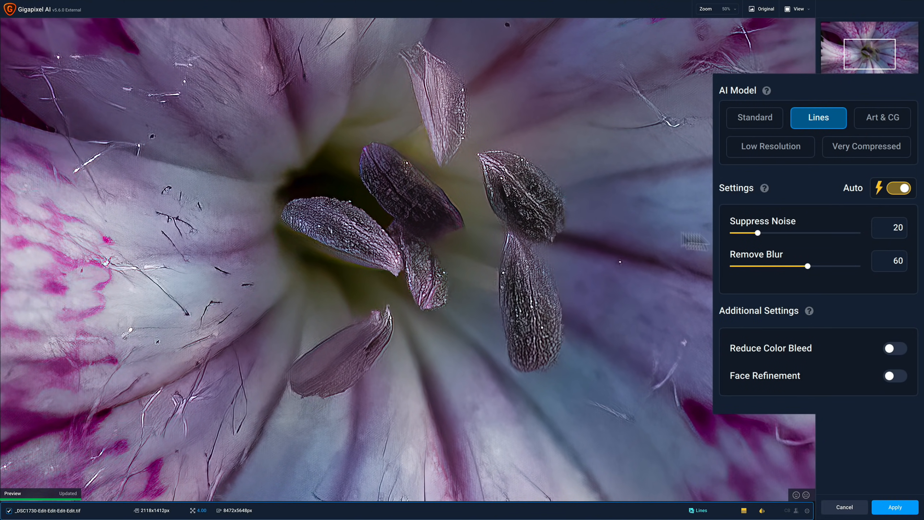
mouse_move(794, 129)
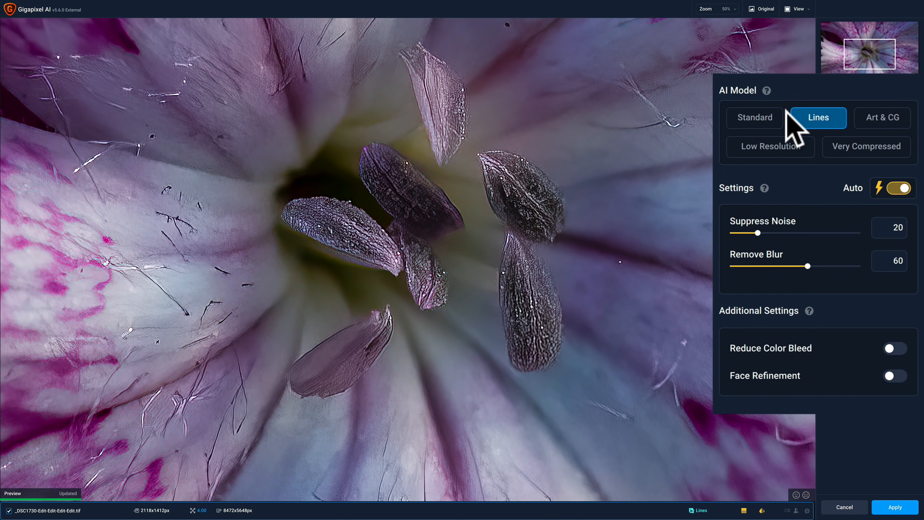
left_click(755, 118)
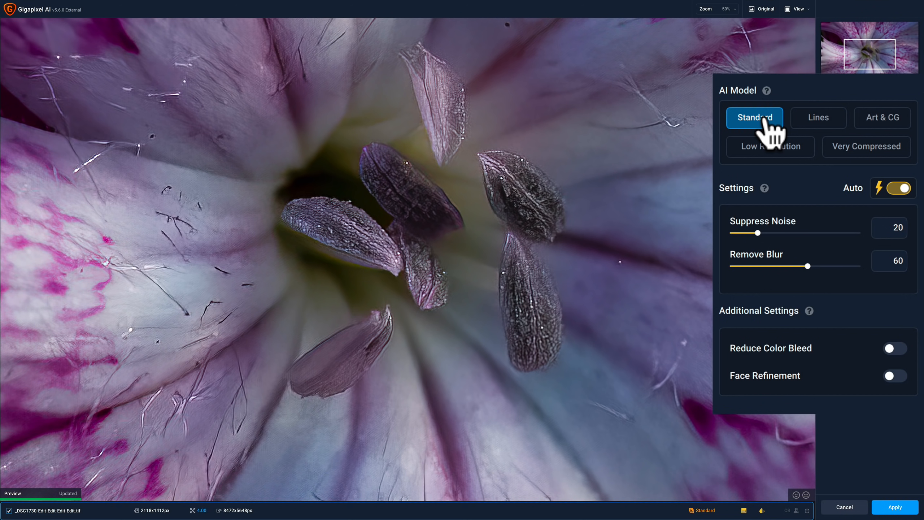
mouse_move(816, 153)
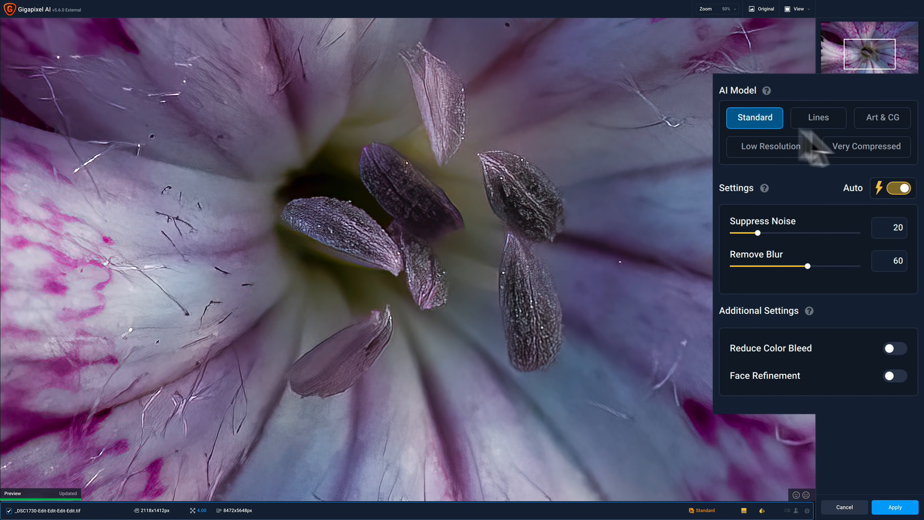
mouse_move(722, 230)
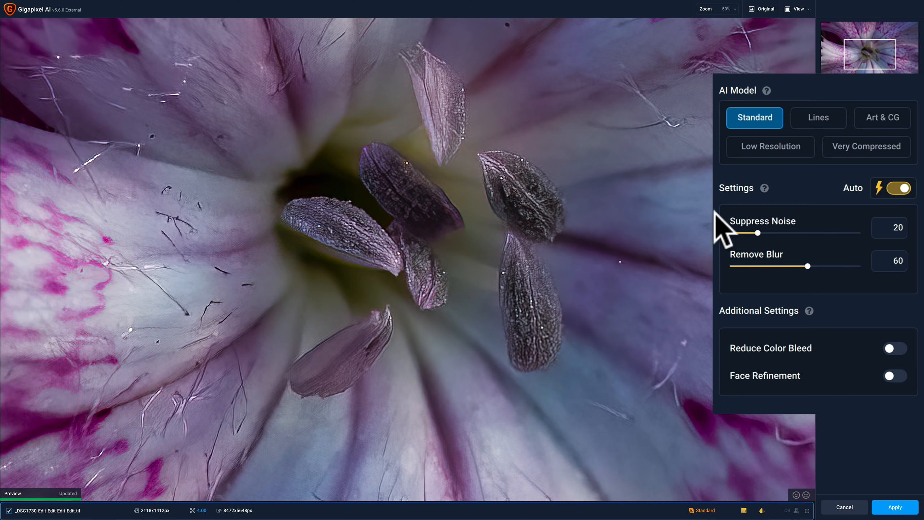
mouse_move(685, 99)
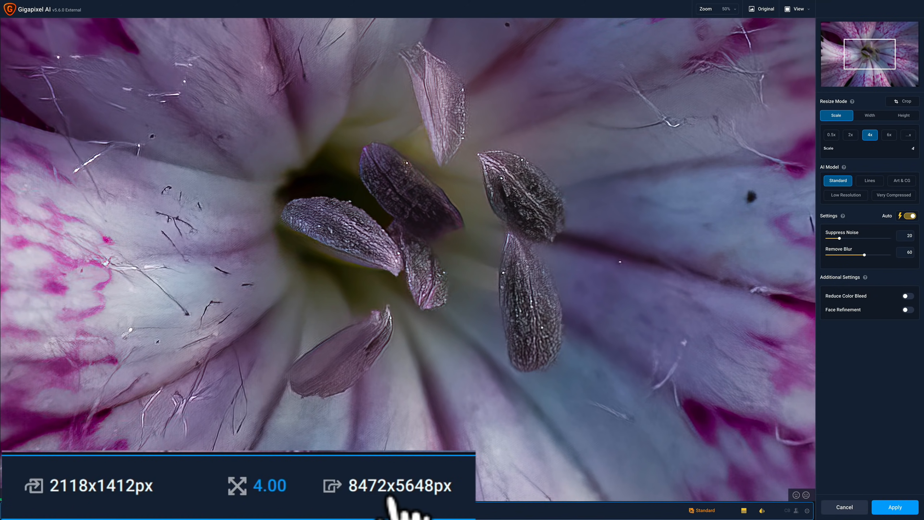
mouse_move(421, 507)
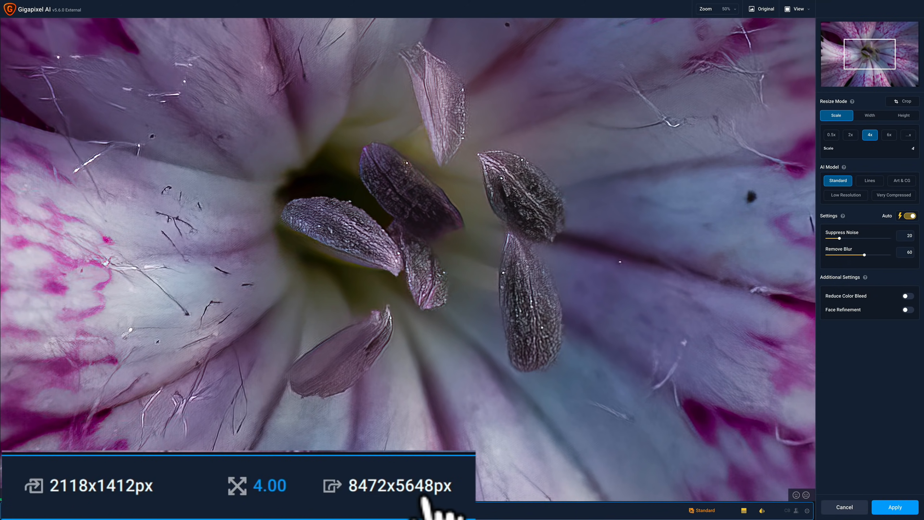
mouse_move(303, 477)
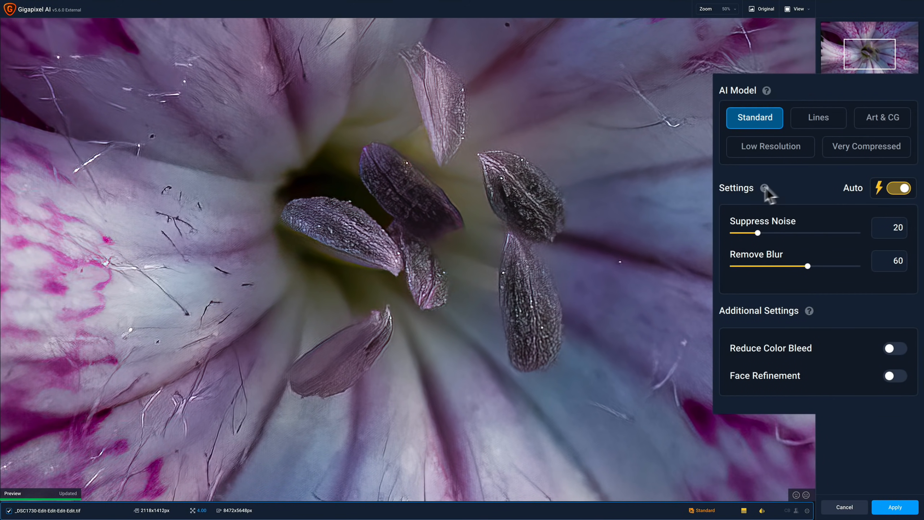
mouse_move(874, 146)
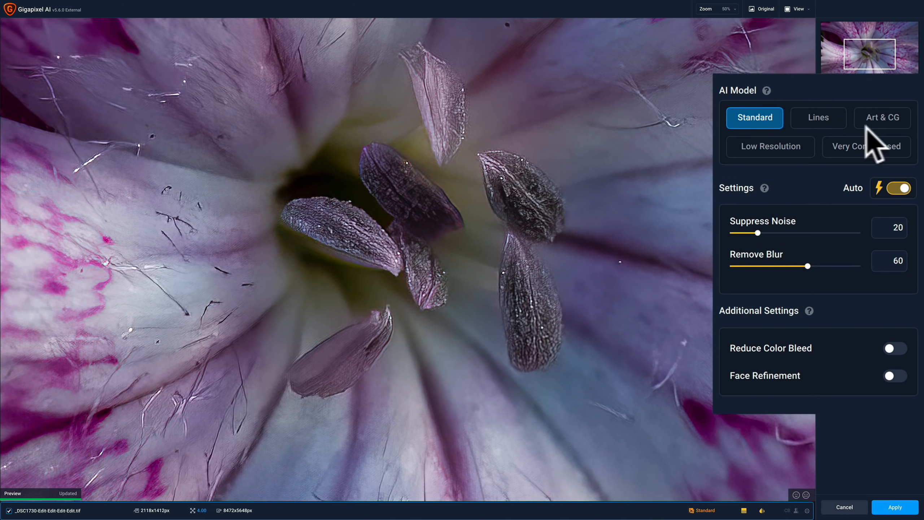
Step: Preview the flower with Lines, Art & CG and Low Resolution models, then settle on Very Compressed
left_click(817, 116)
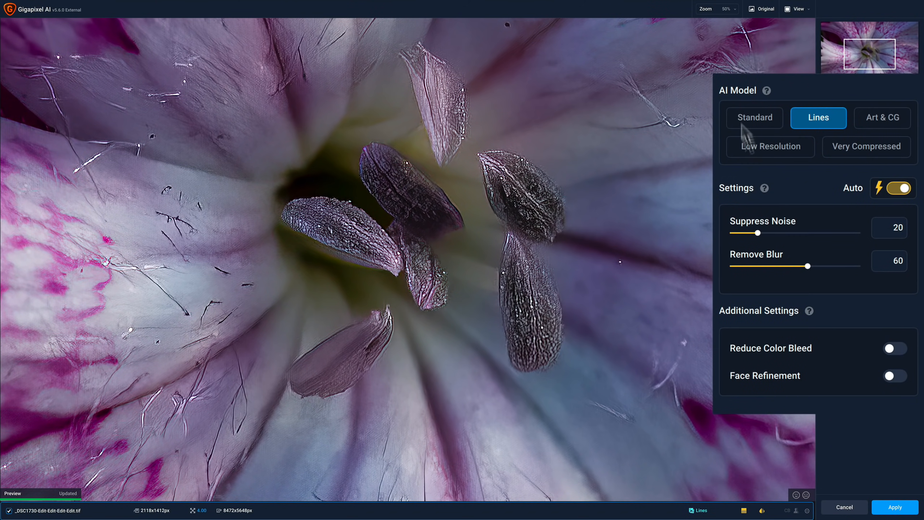
left_click(882, 117)
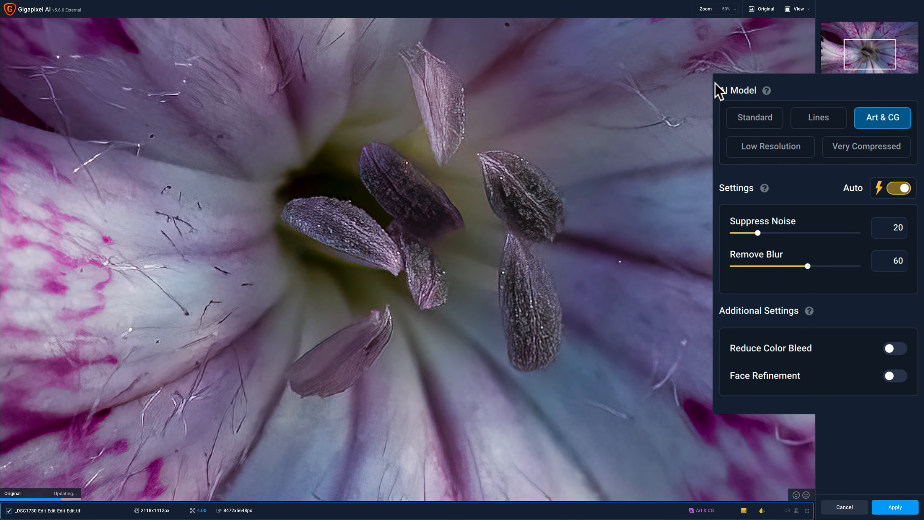
left_click(769, 146)
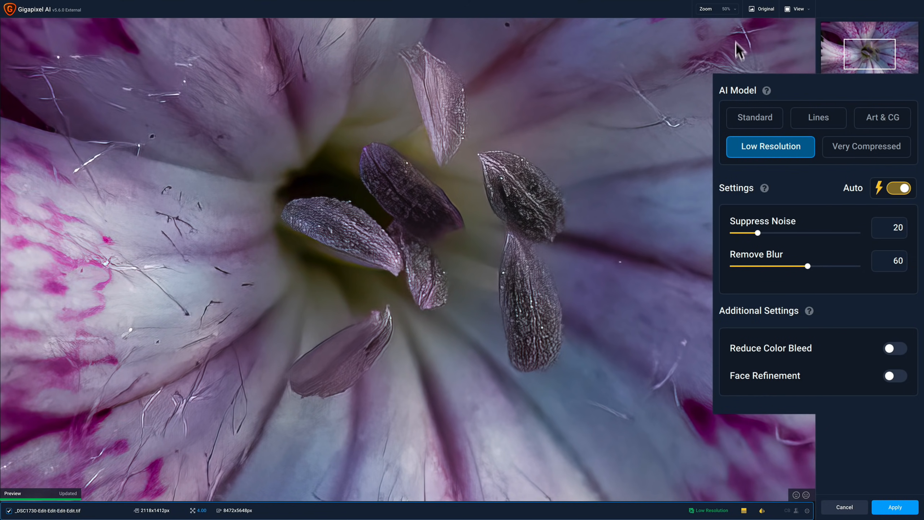
left_click(866, 145)
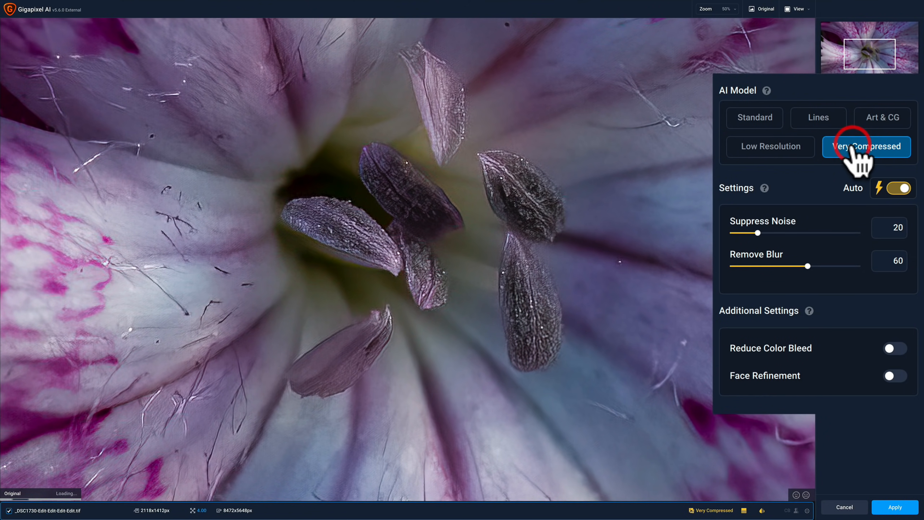
left_click(866, 146)
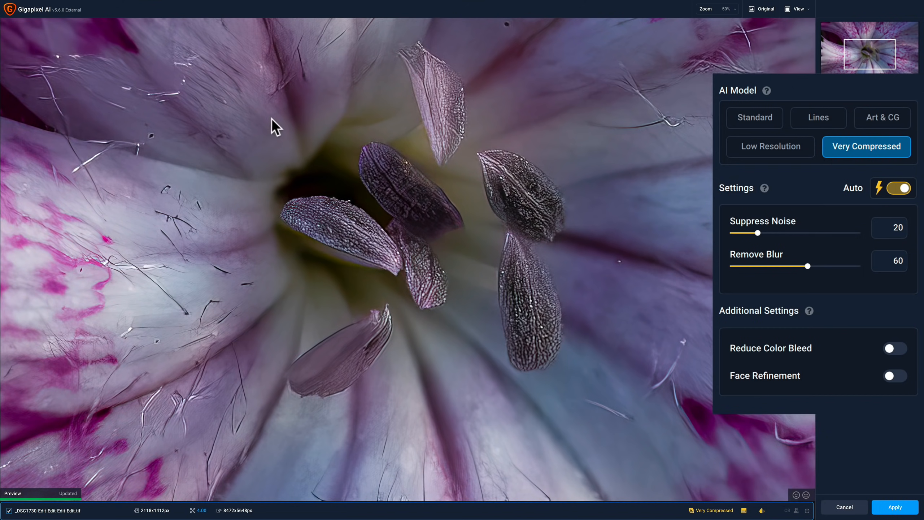
mouse_move(817, 265)
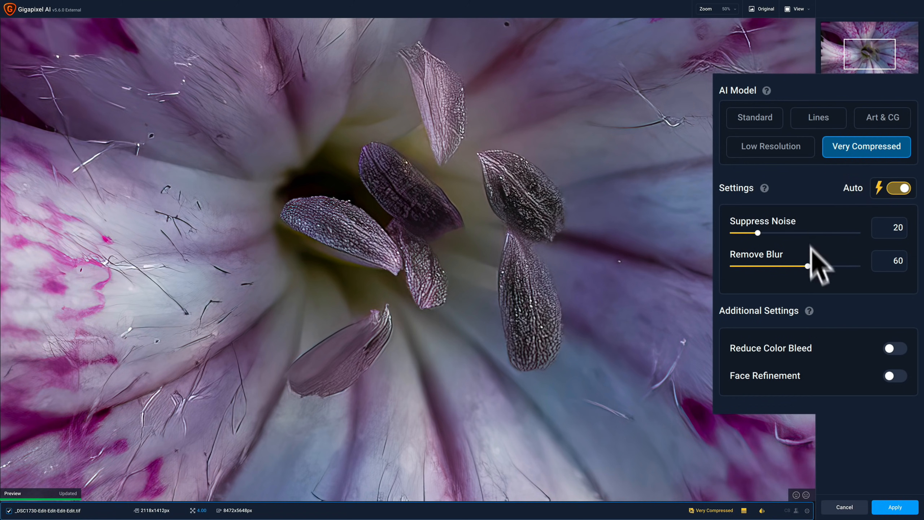
mouse_move(816, 186)
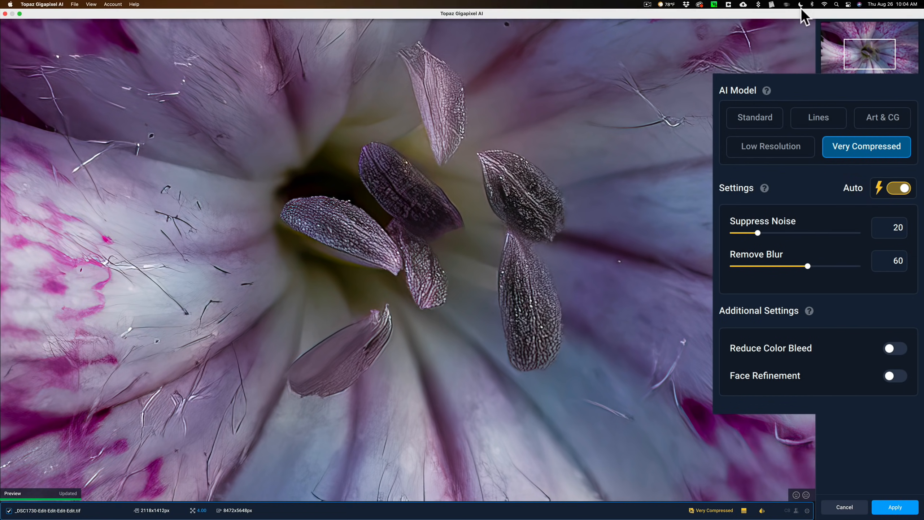
Step: Compare original and upscaled flower in Split View, then switch to Side-by-Side View
left_click(672, 17)
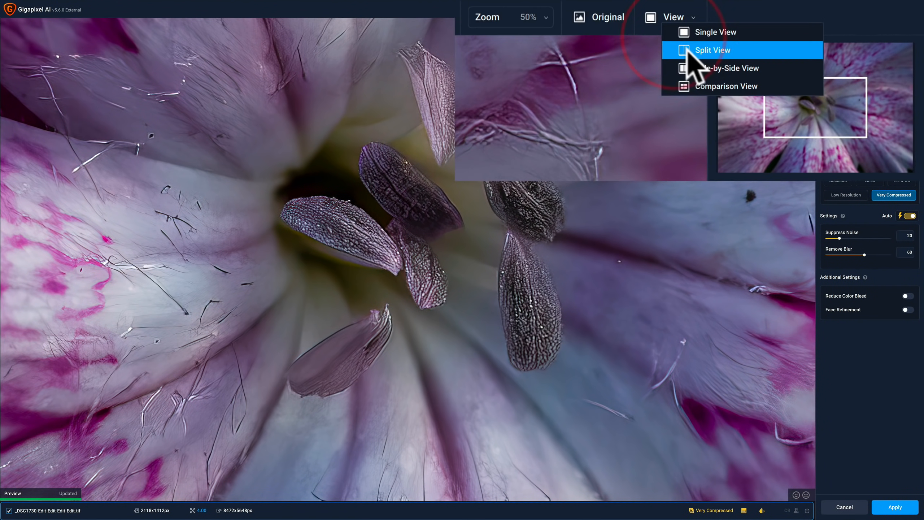
left_click(713, 50)
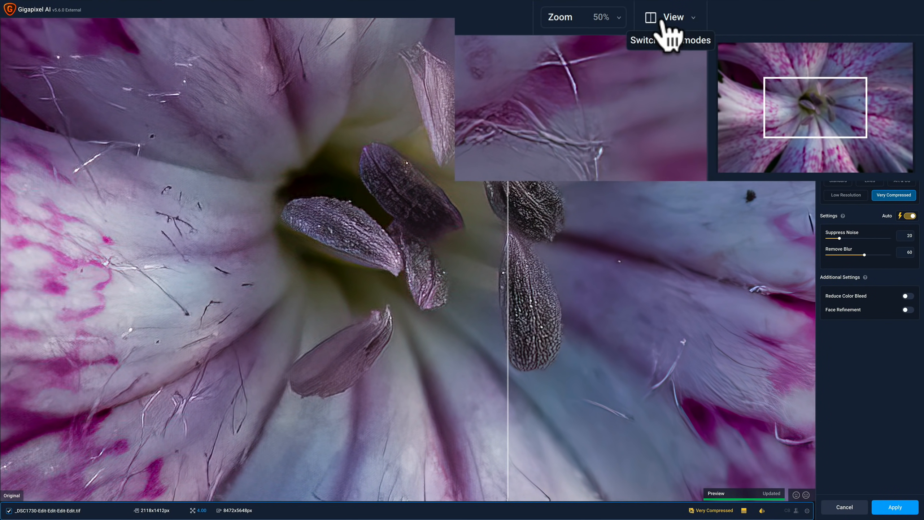
left_click(649, 17)
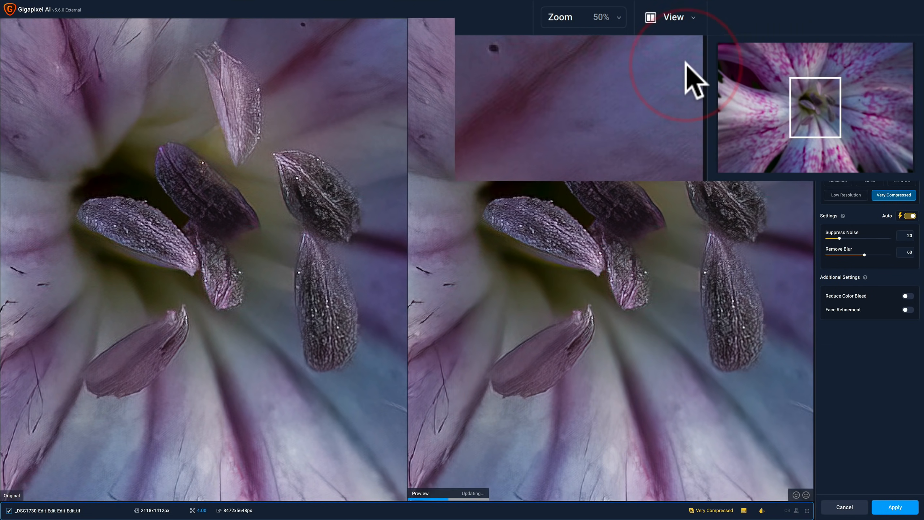
left_click(670, 17)
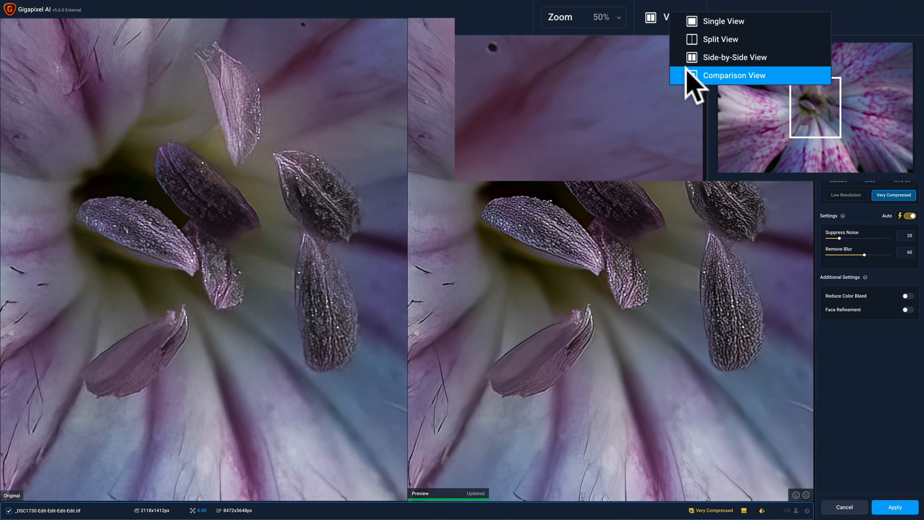
Step: Show a four-pane comparison of original, Standard, Lines and Art & CG previews on the petal close-up
left_click(733, 75)
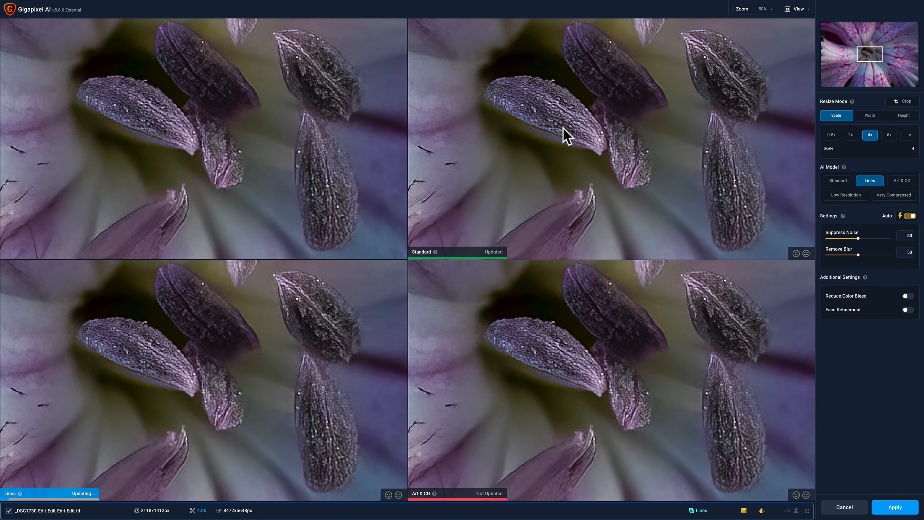
left_click(901, 181)
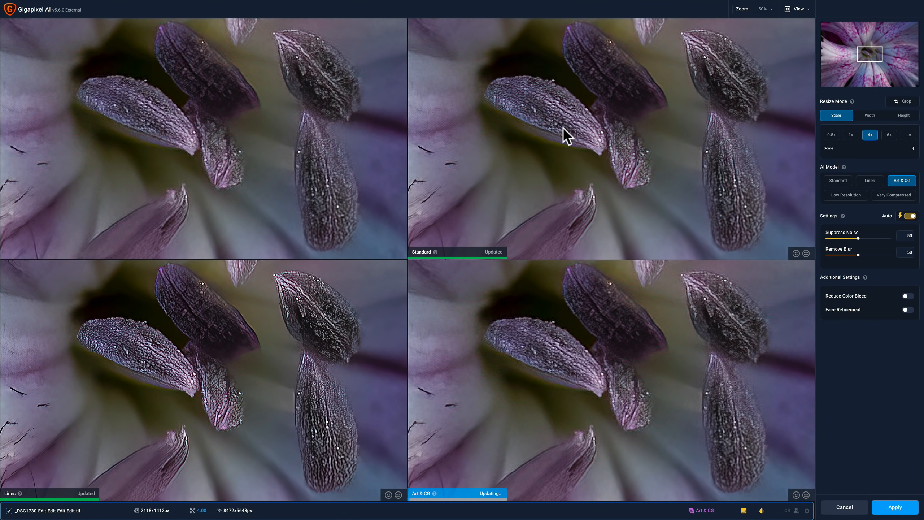
left_click(836, 181)
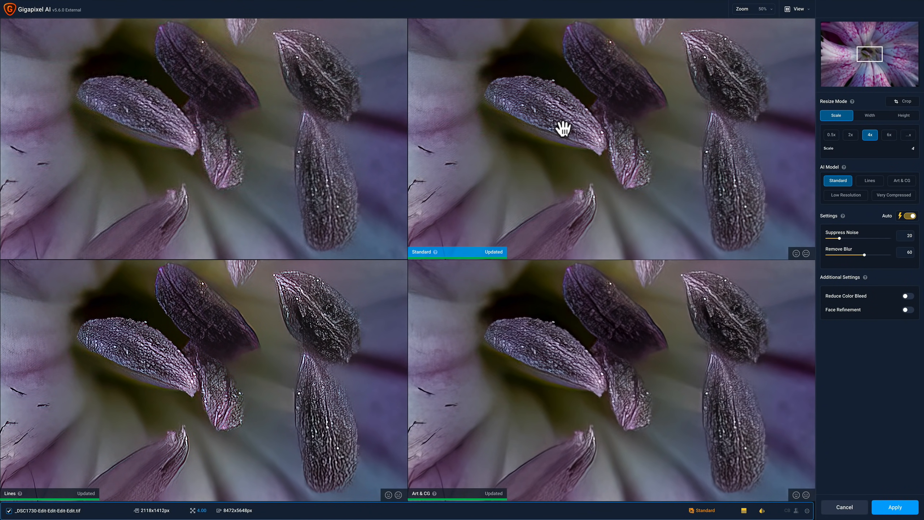
mouse_move(210, 146)
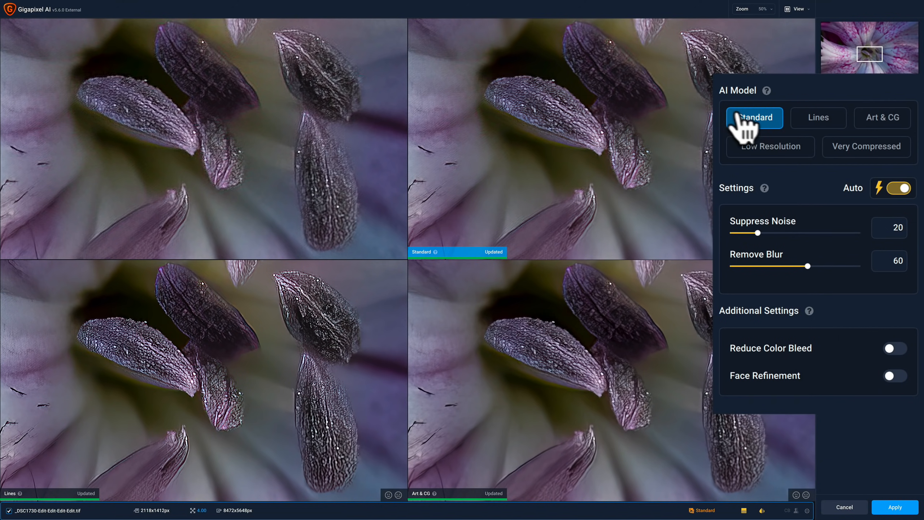
left_click(817, 117)
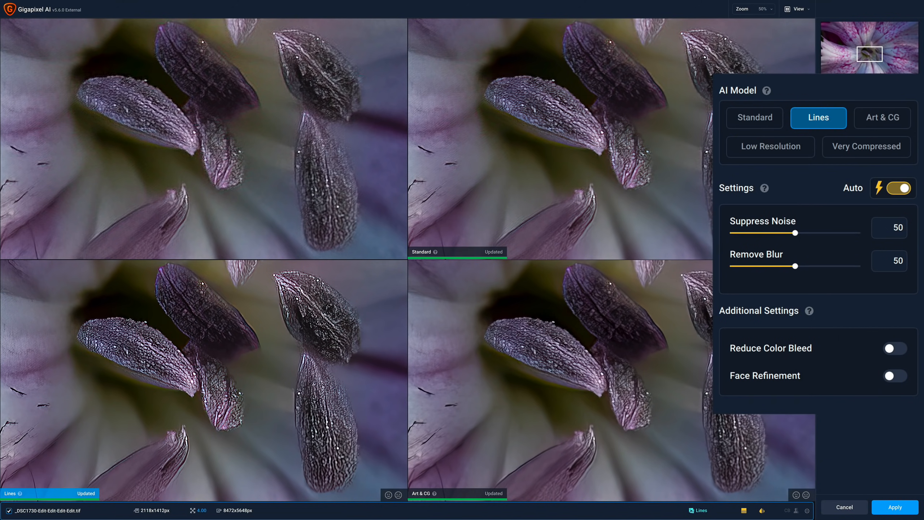
left_click(881, 117)
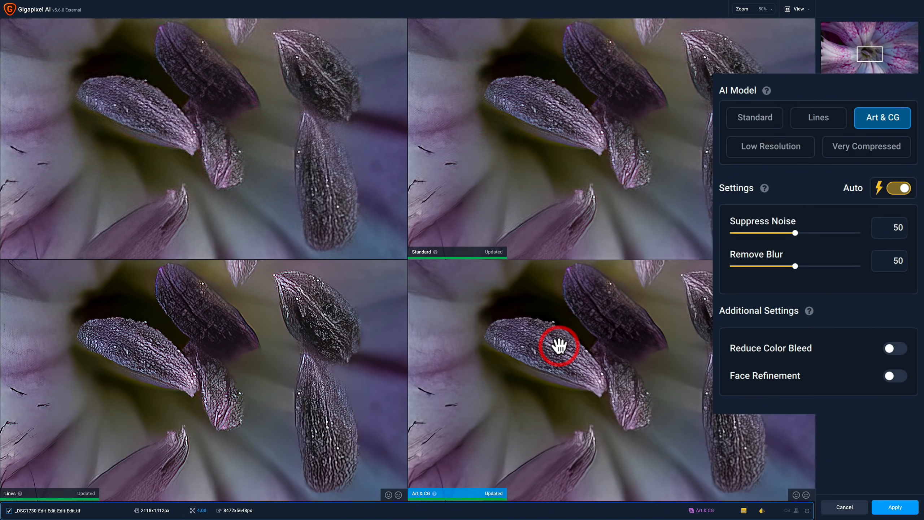
mouse_move(882, 134)
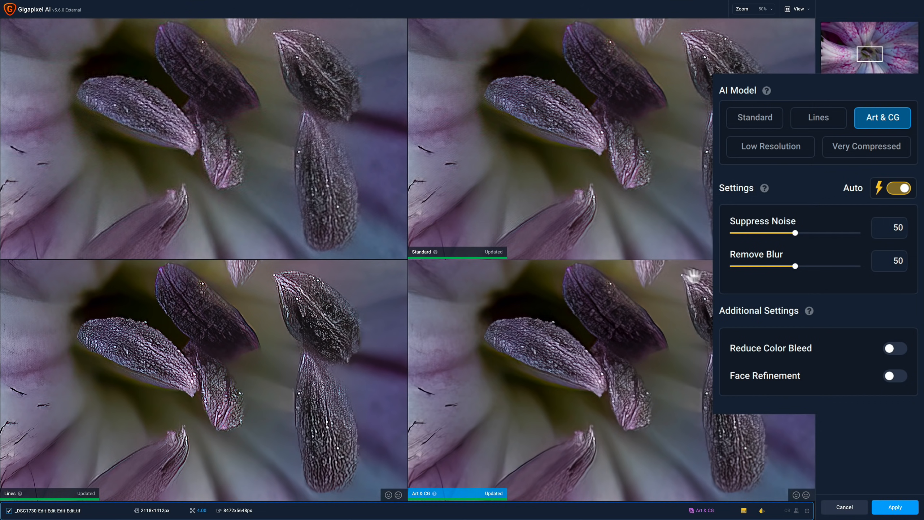
mouse_move(570, 124)
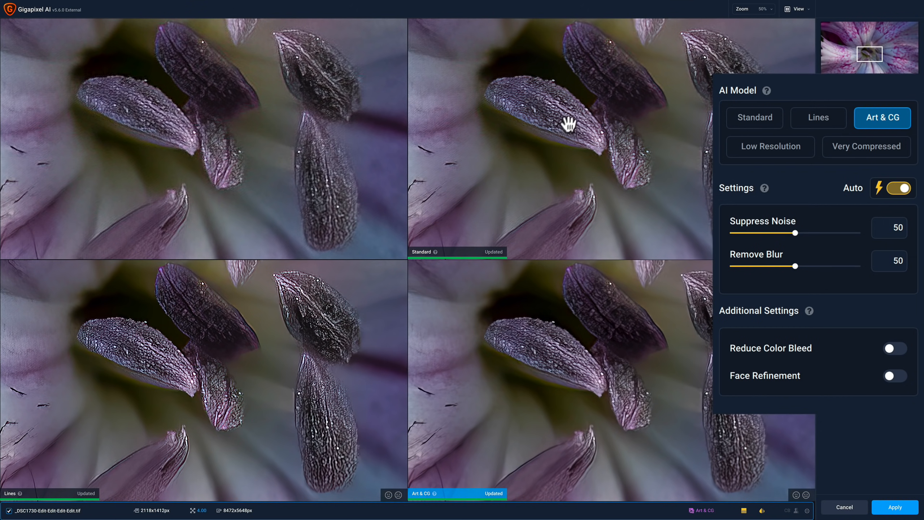
mouse_move(144, 341)
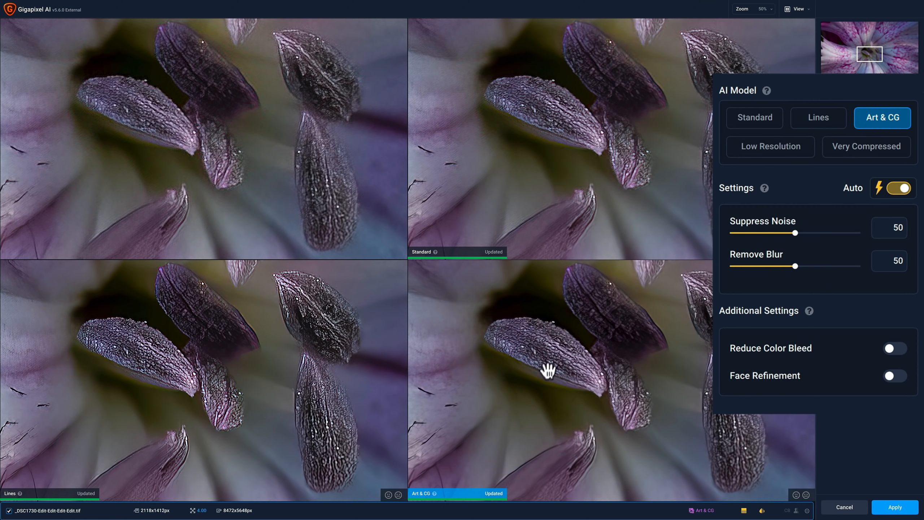
mouse_move(798, 151)
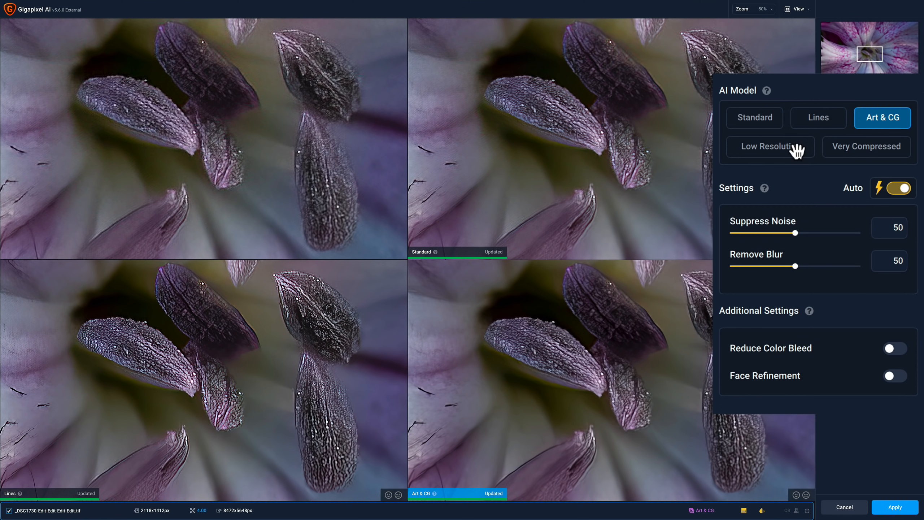
mouse_move(886, 139)
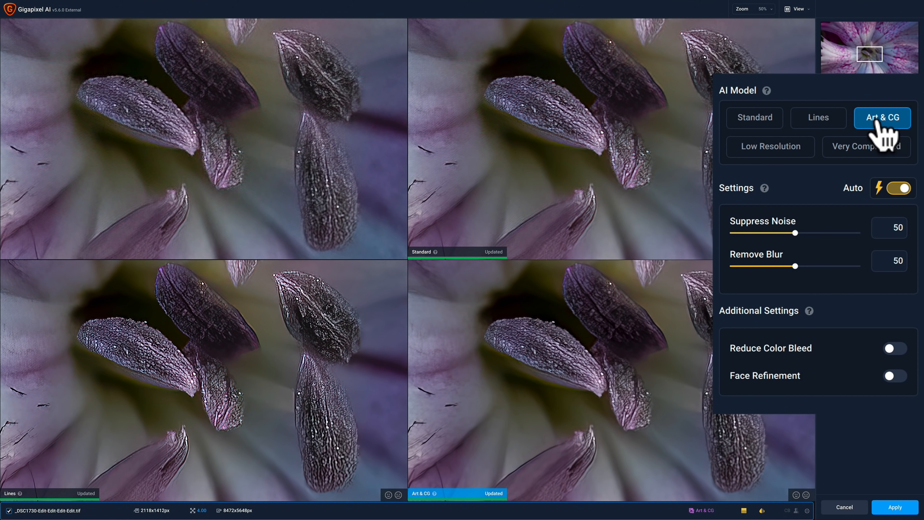
mouse_move(798, 221)
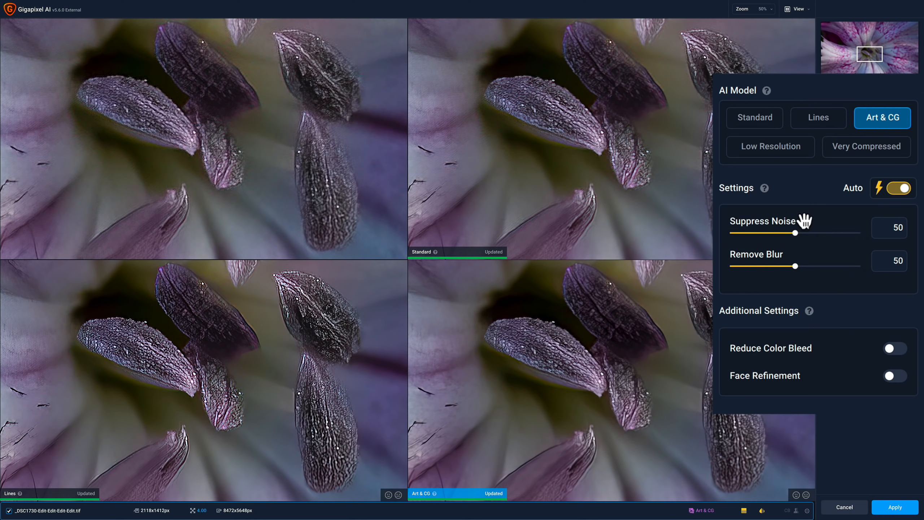
Step: Switch the fourth comparison pane from Art & CG to the Low Resolution model
left_click(753, 117)
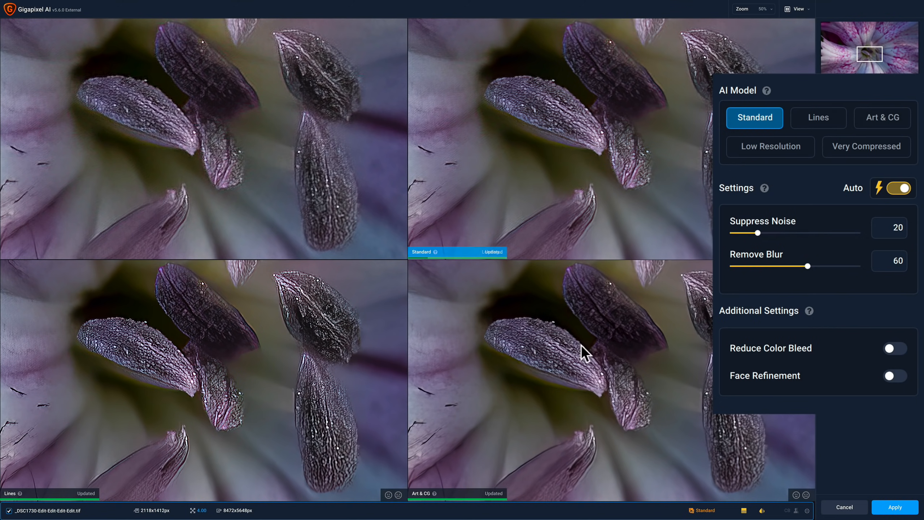
left_click(882, 117)
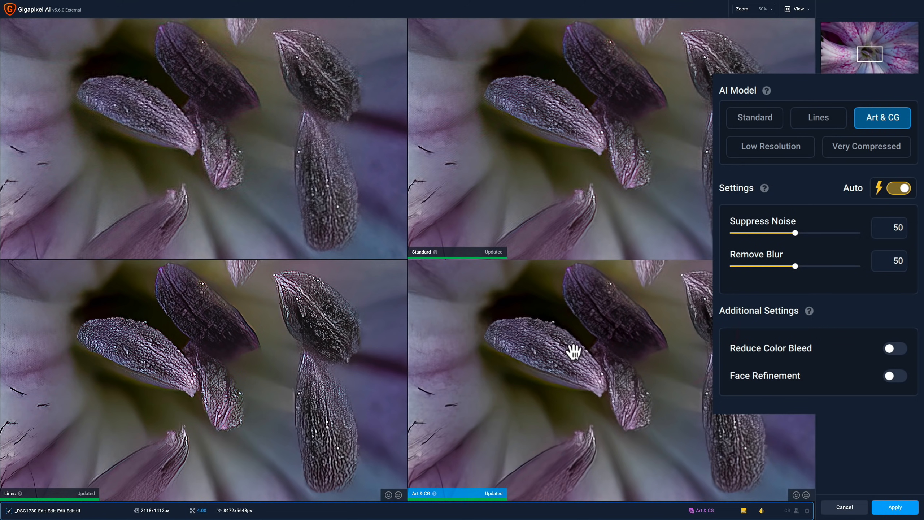
left_click(770, 146)
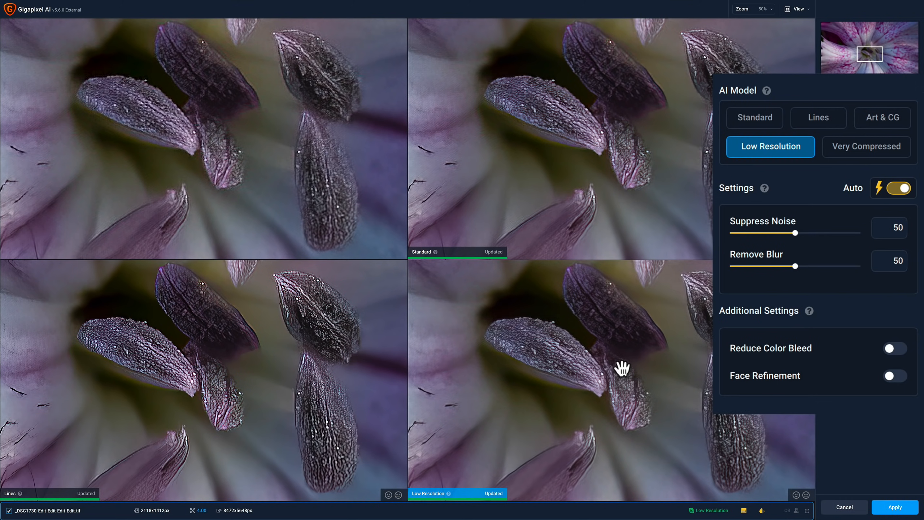
mouse_move(646, 347)
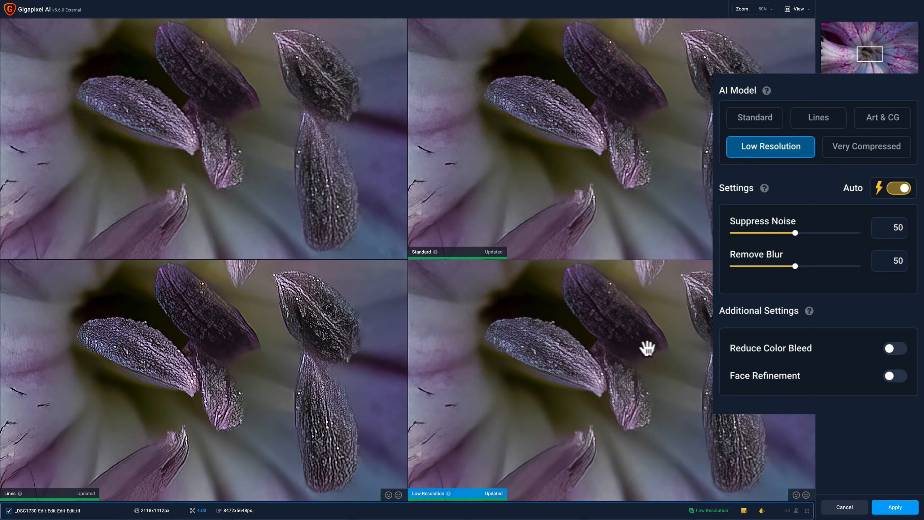
mouse_move(881, 123)
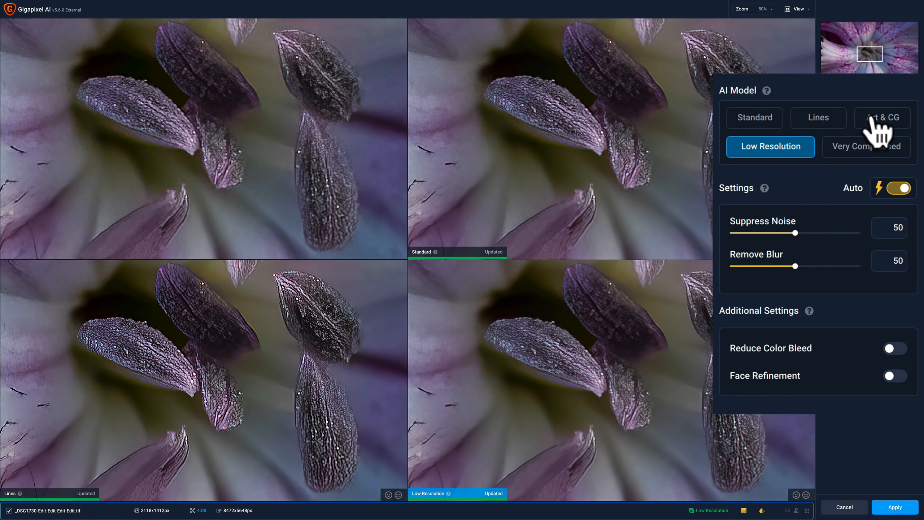
mouse_move(550, 384)
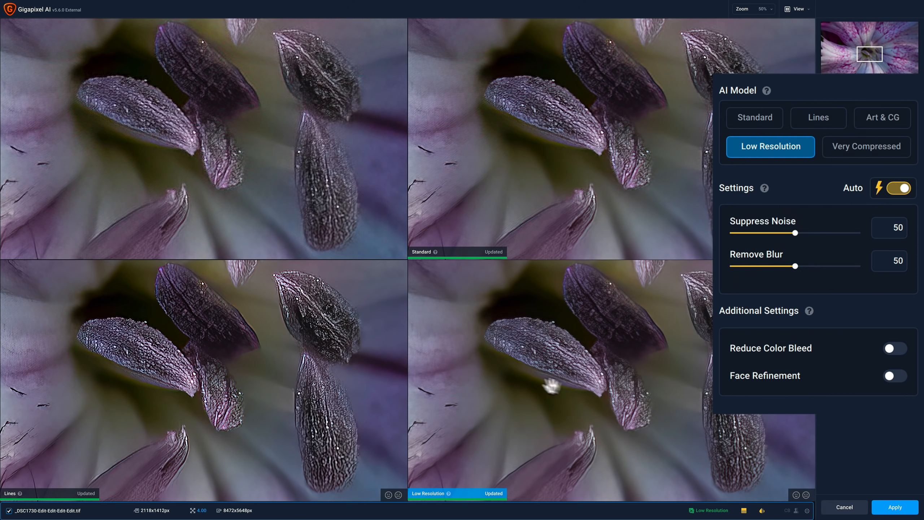
mouse_move(730, 346)
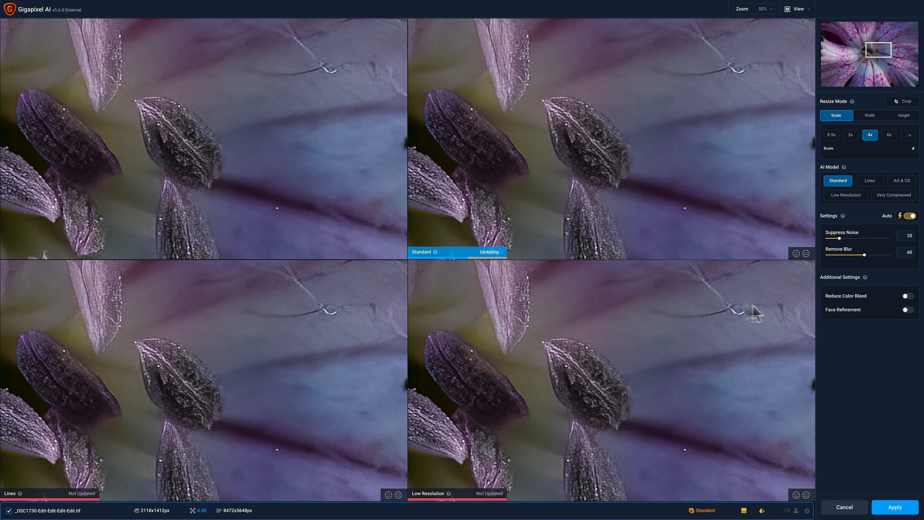
Step: Refresh the Lines and Low Resolution panes for the new area of the flower
left_click(870, 181)
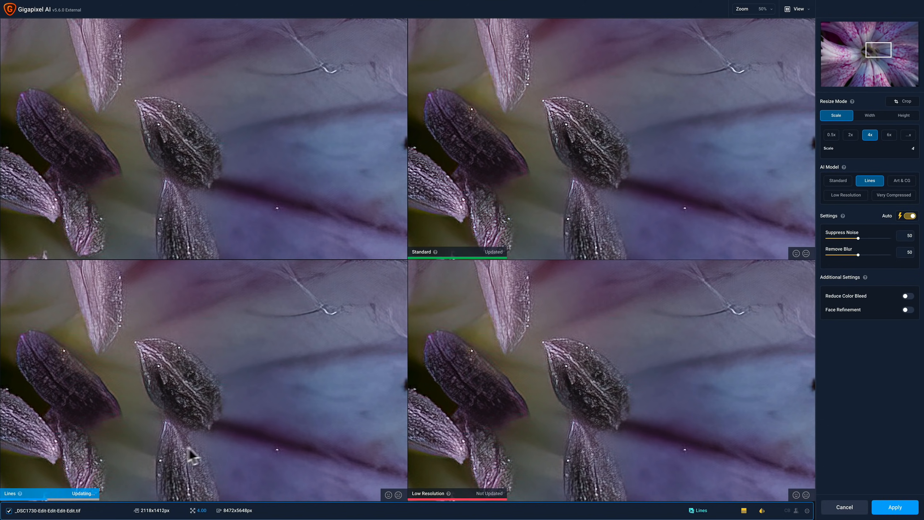
left_click(845, 195)
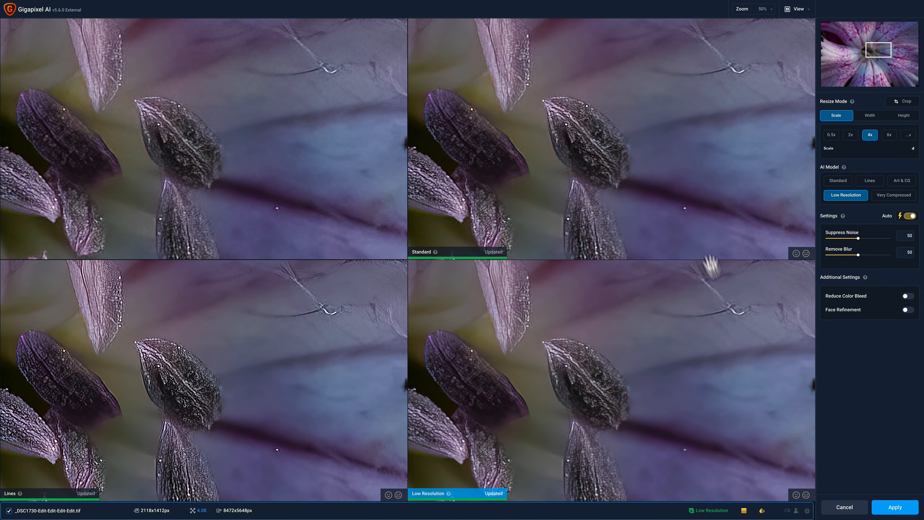
mouse_move(893, 201)
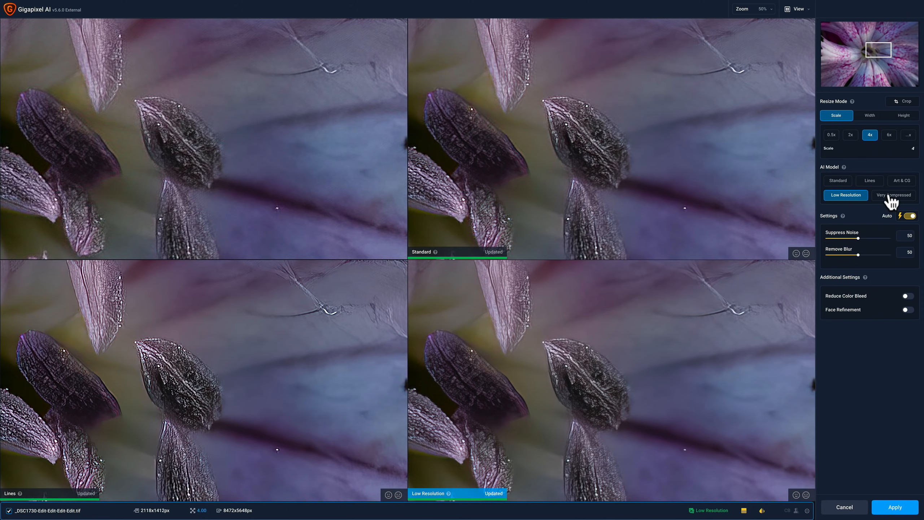
Step: Switch the fourth comparison pane from Low Resolution to the Very Compressed model
left_click(893, 195)
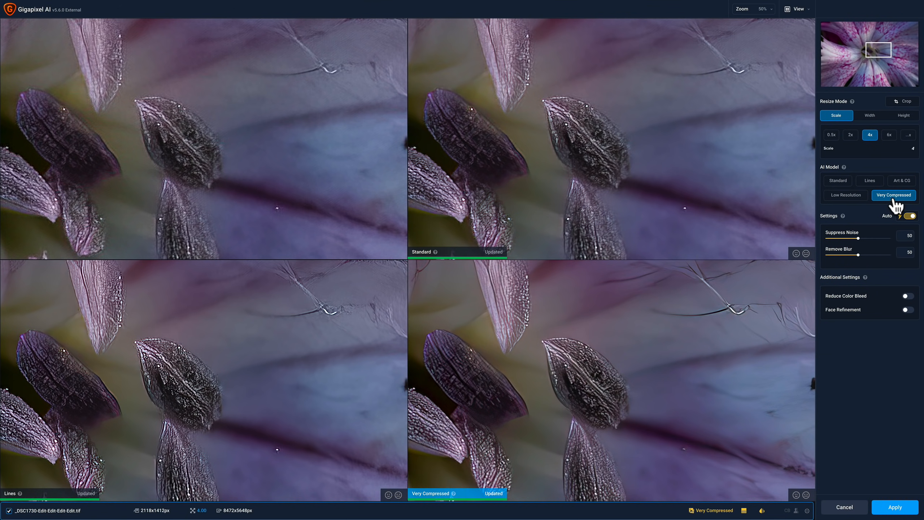
left_click(903, 215)
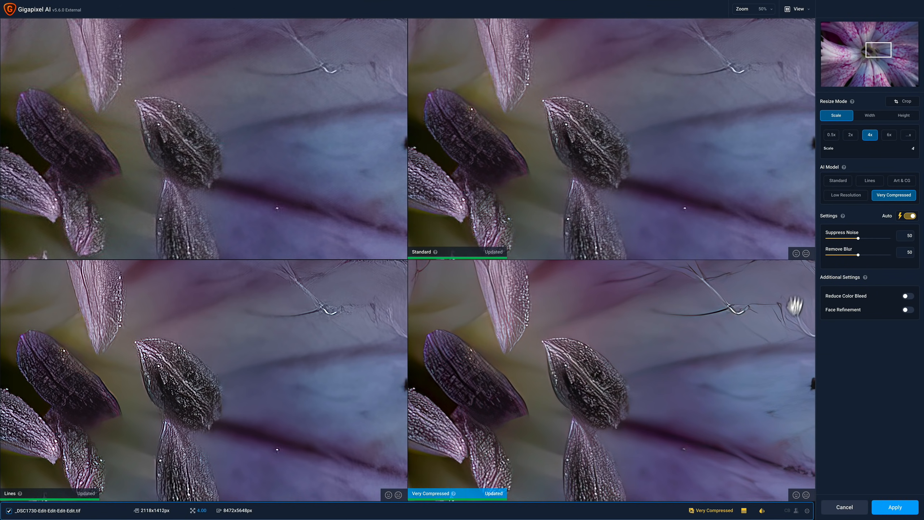
mouse_move(765, 329)
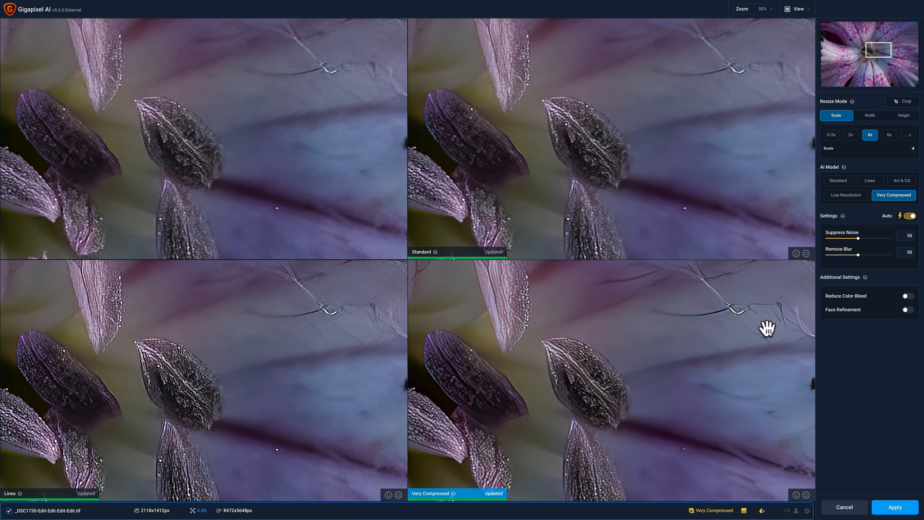
mouse_move(711, 324)
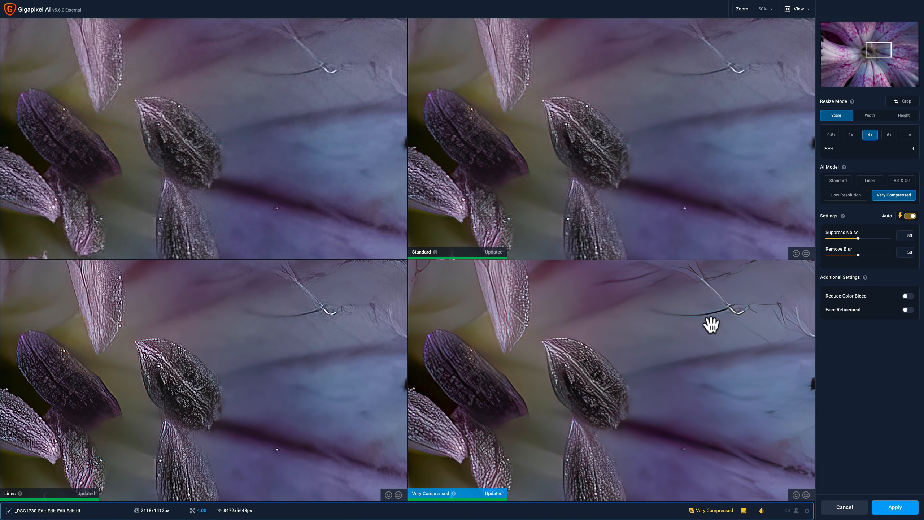
mouse_move(627, 322)
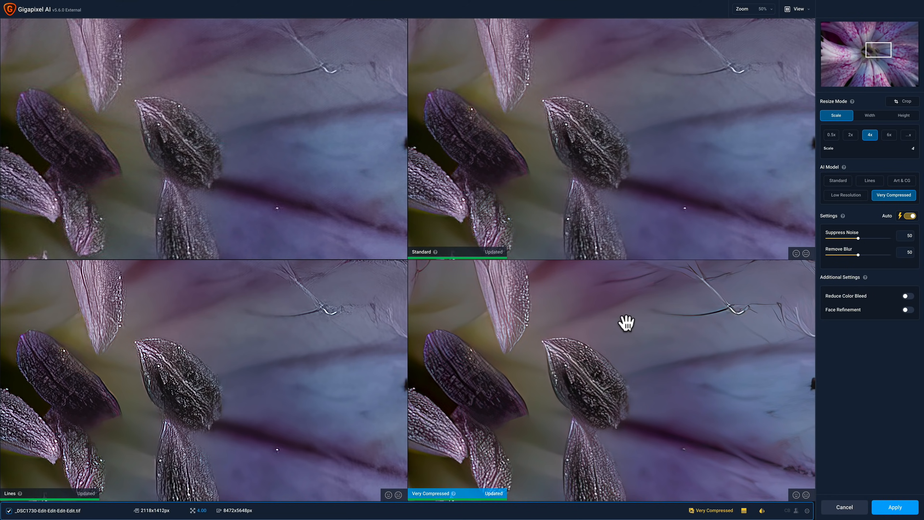
mouse_move(907, 224)
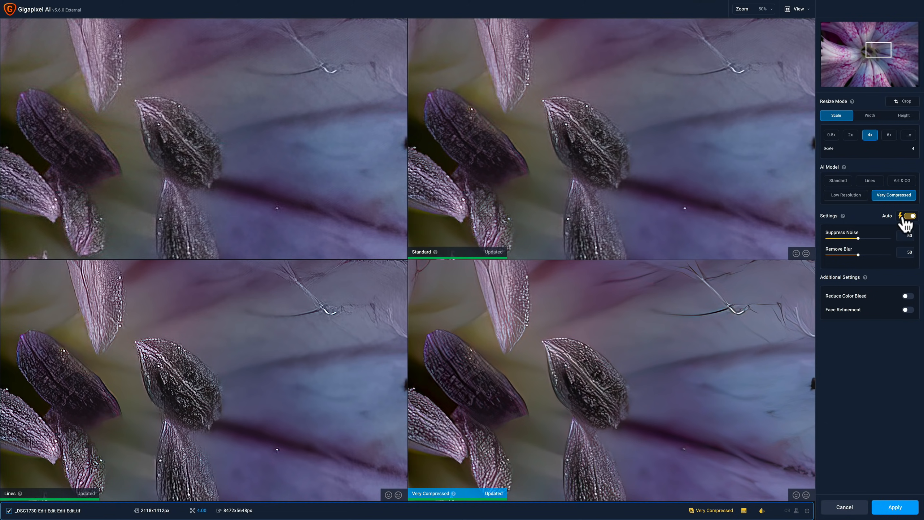
mouse_move(757, 218)
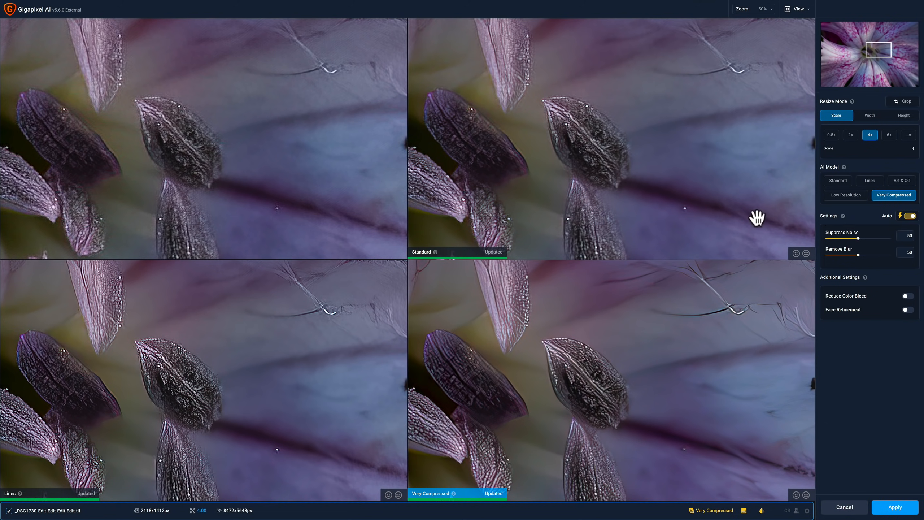
mouse_move(572, 105)
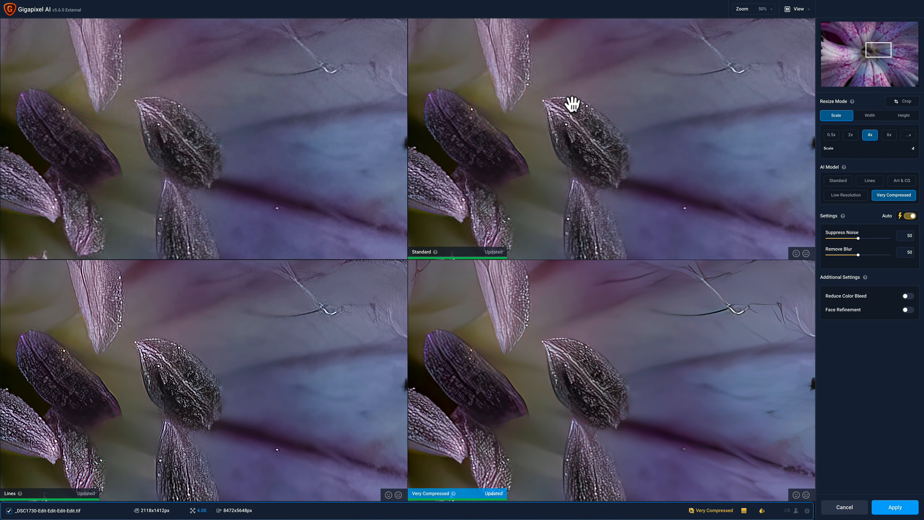
mouse_move(597, 471)
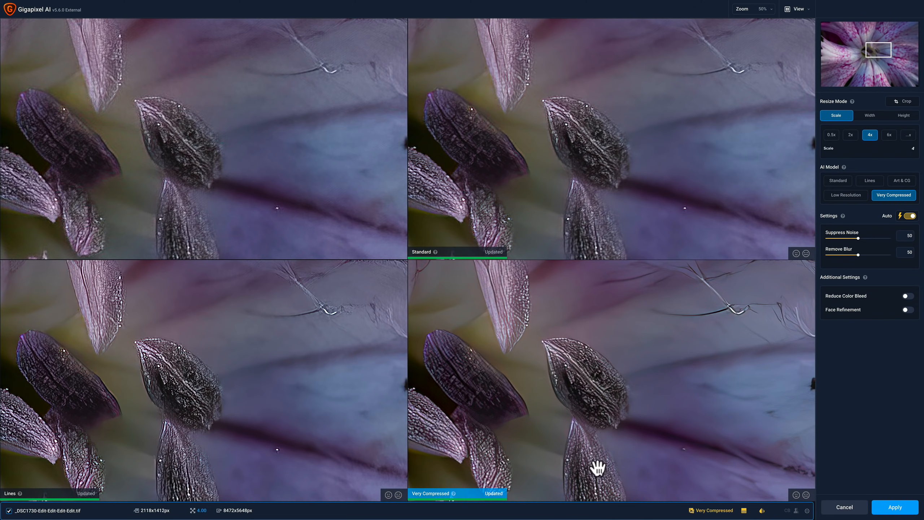
Step: Select the Very Compressed AI model for the 4x upscale
left_click(836, 181)
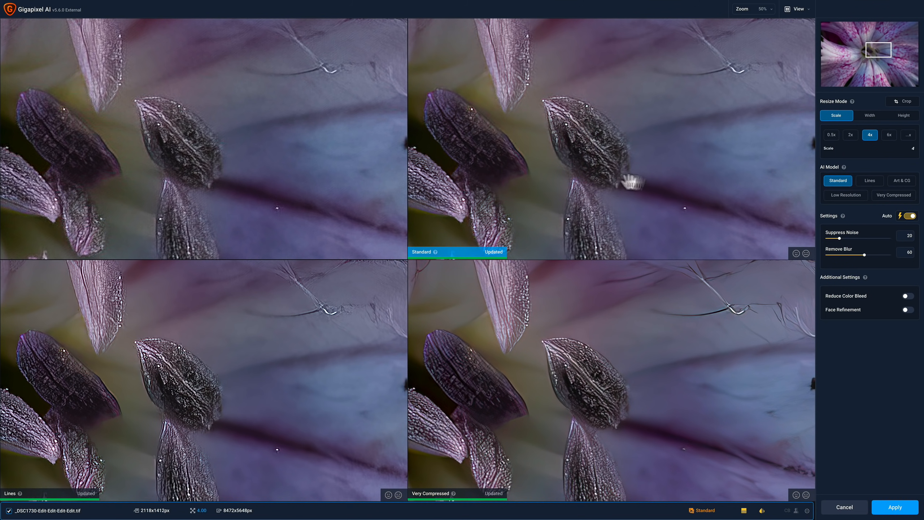
left_click(893, 195)
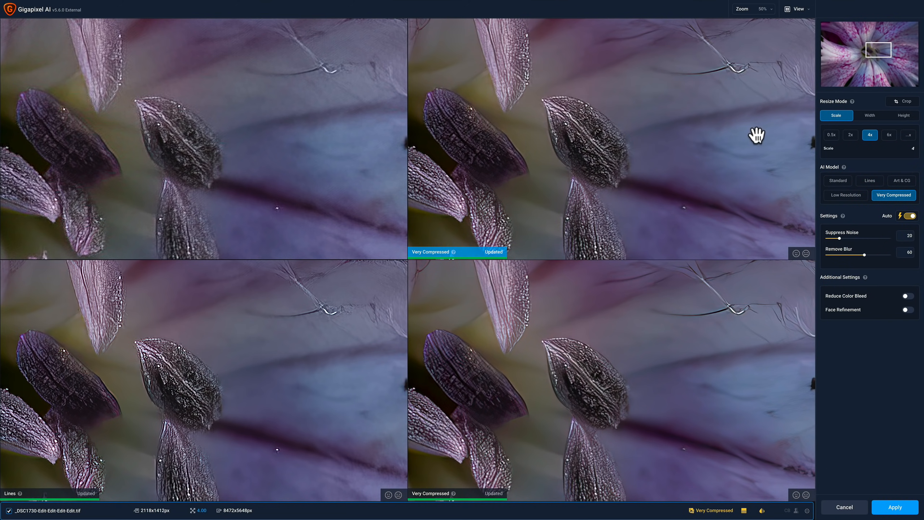
mouse_move(592, 156)
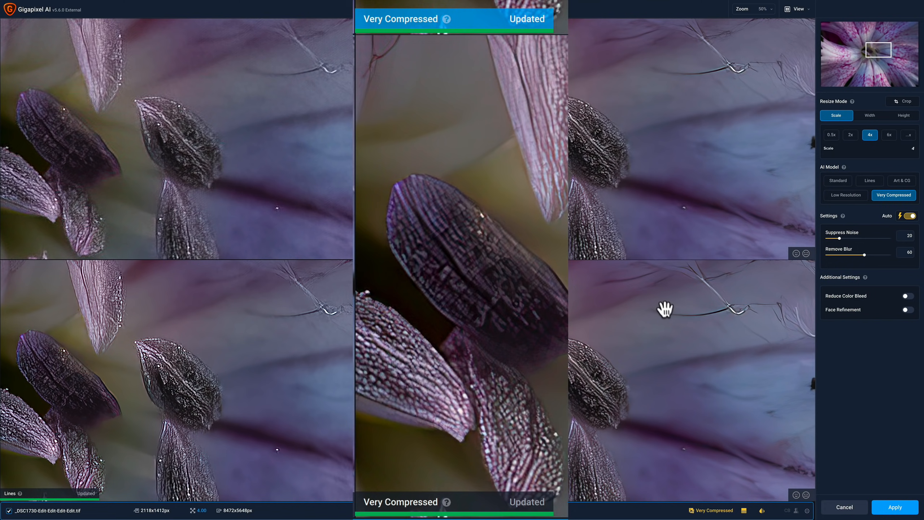
mouse_move(871, 216)
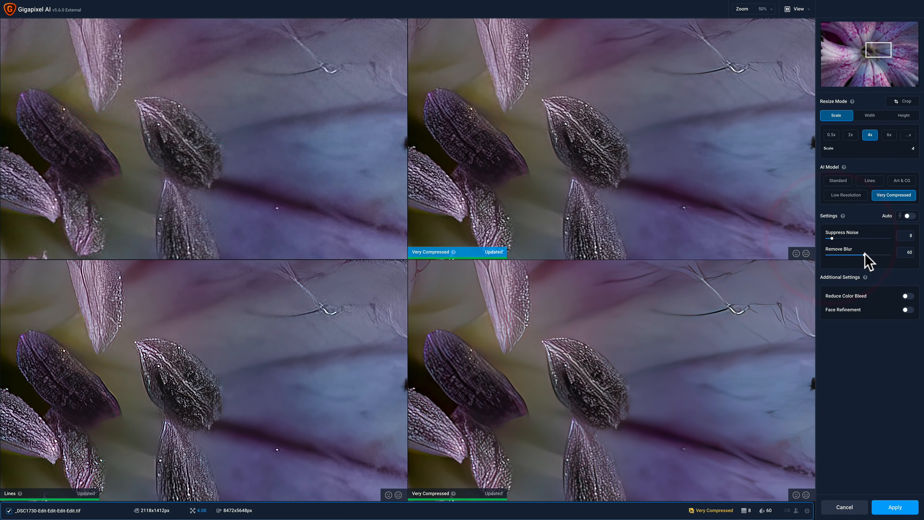
mouse_move(867, 262)
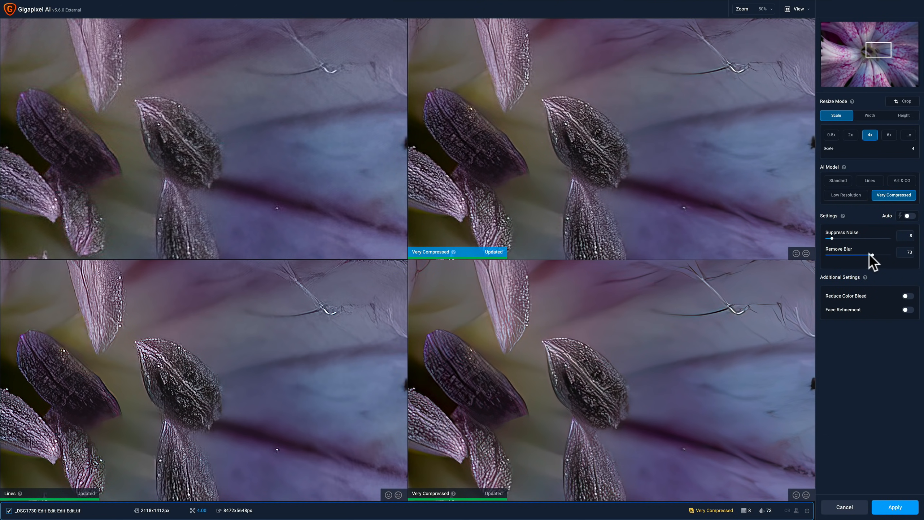
mouse_move(644, 214)
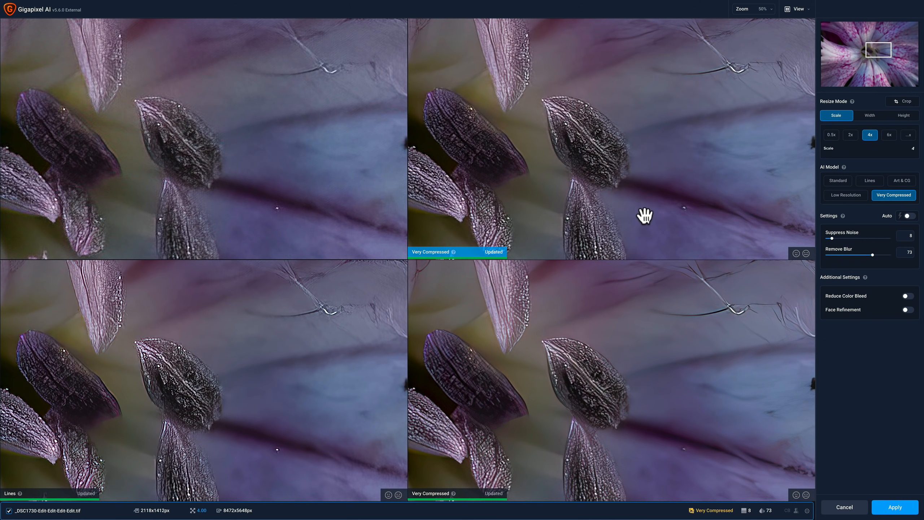
mouse_move(768, 265)
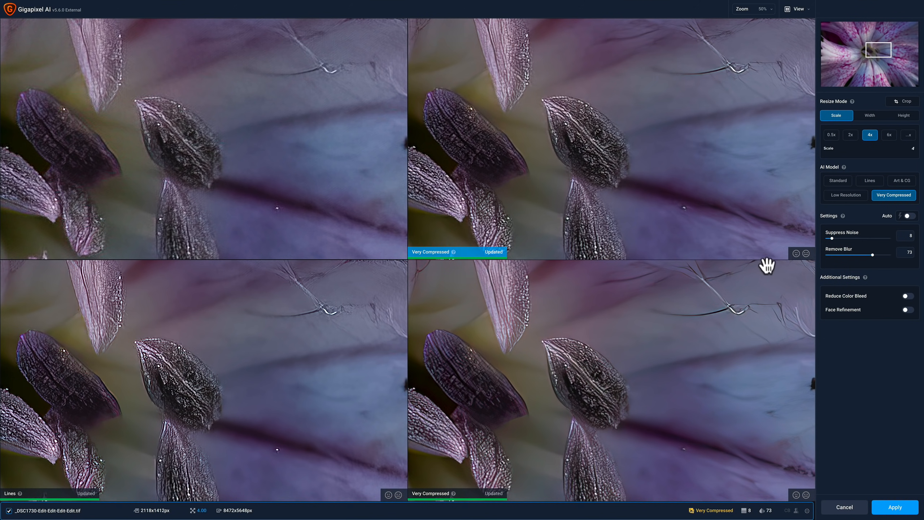
mouse_move(735, 233)
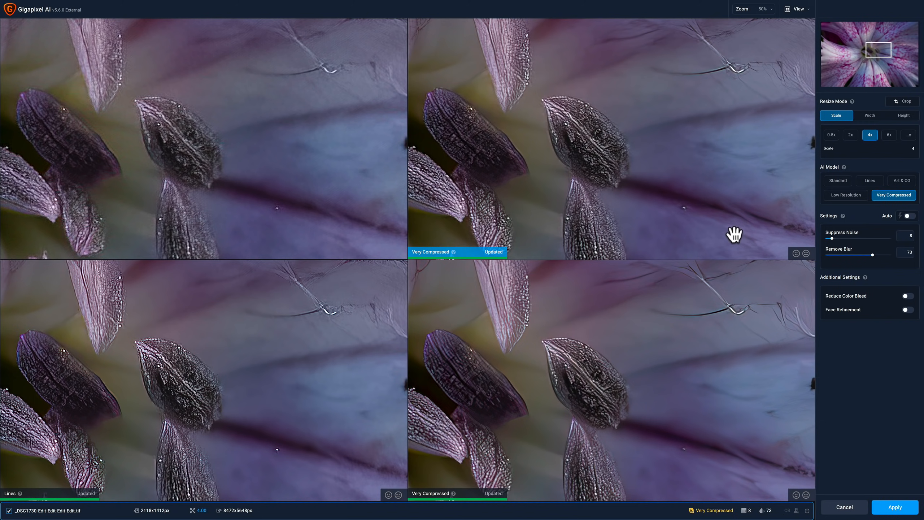
mouse_move(762, 128)
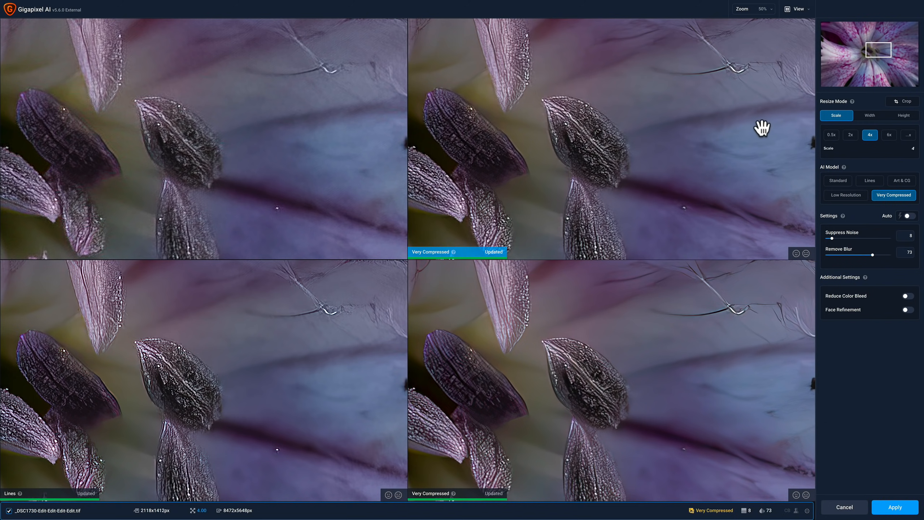
Step: Restore Auto values (Suppress Noise 20, Remove Blur 60) and apply the upscale back to Lightroom
left_click(907, 216)
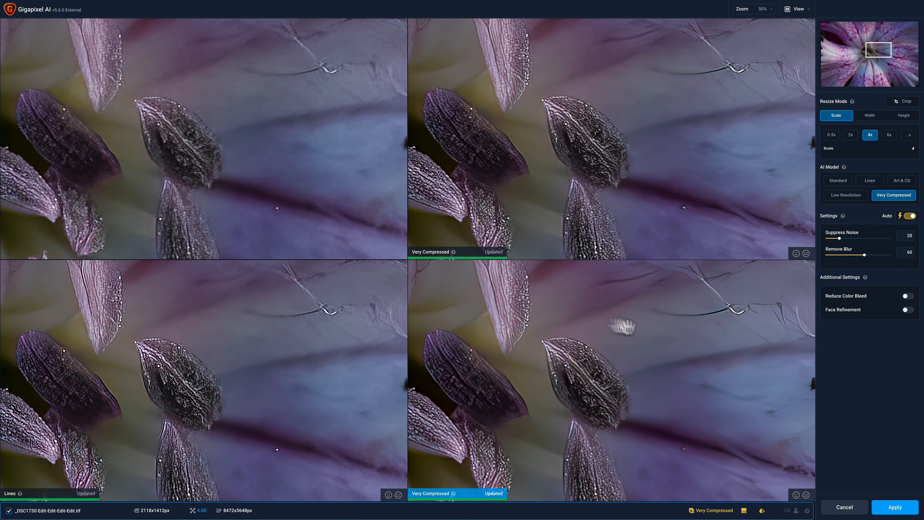
mouse_move(605, 370)
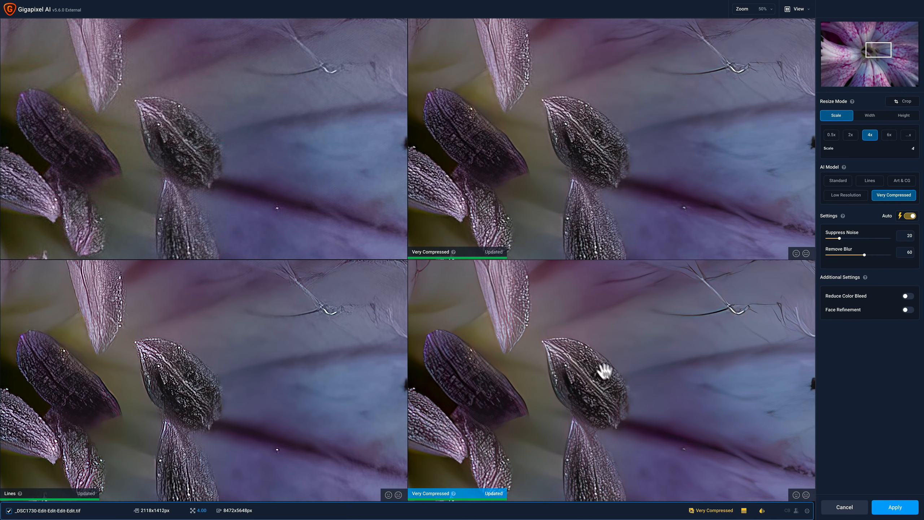
mouse_move(519, 384)
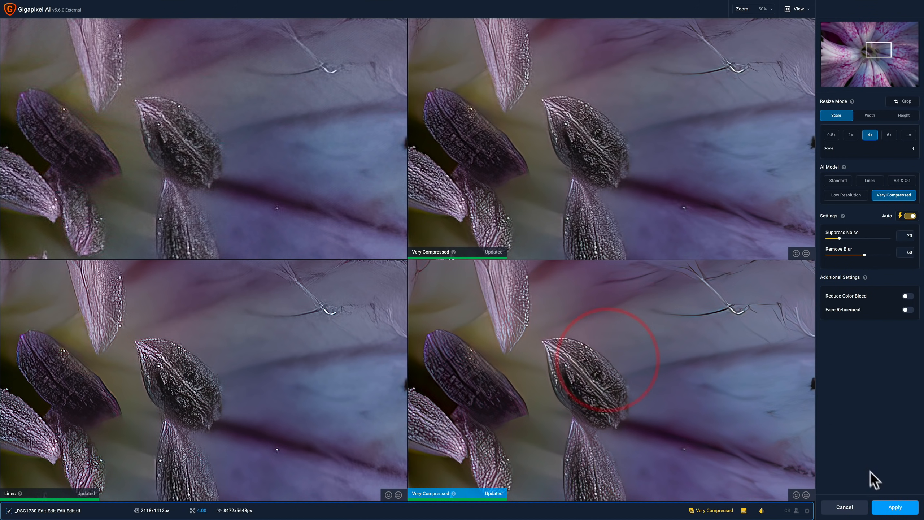
left_click(894, 507)
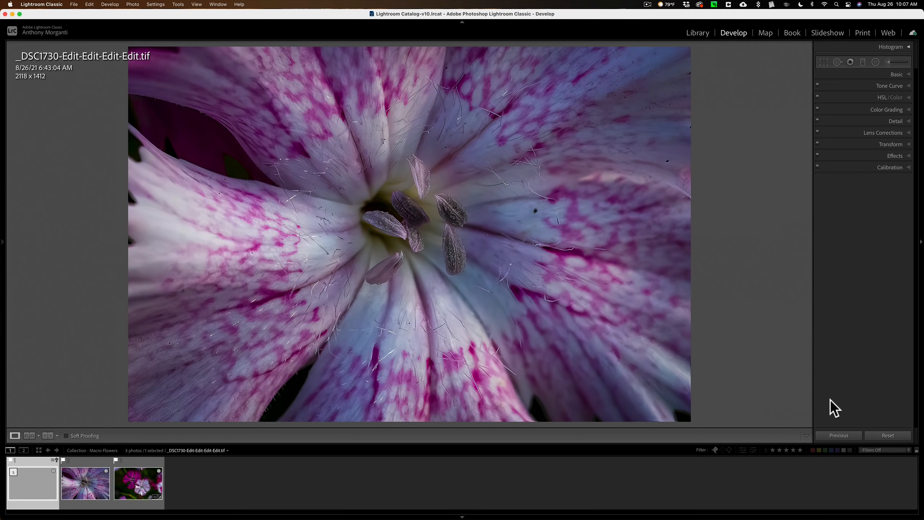
mouse_move(367, 315)
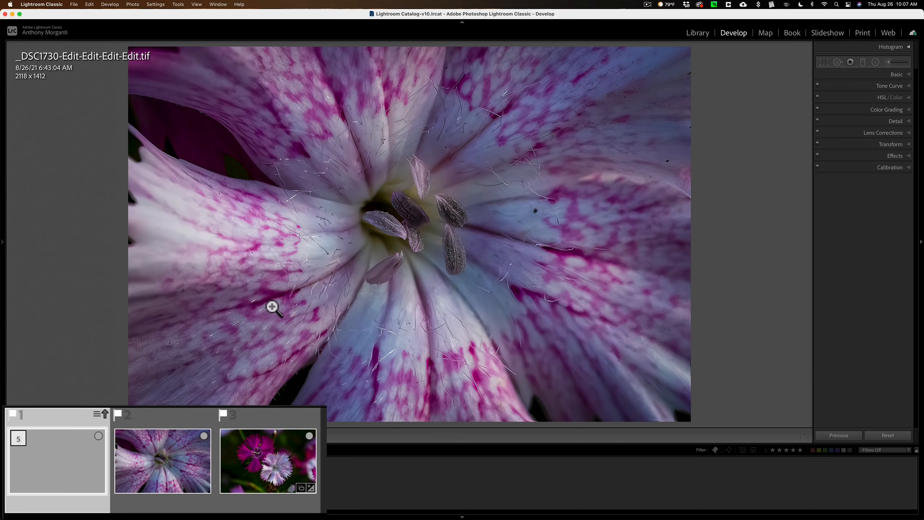
mouse_move(111, 425)
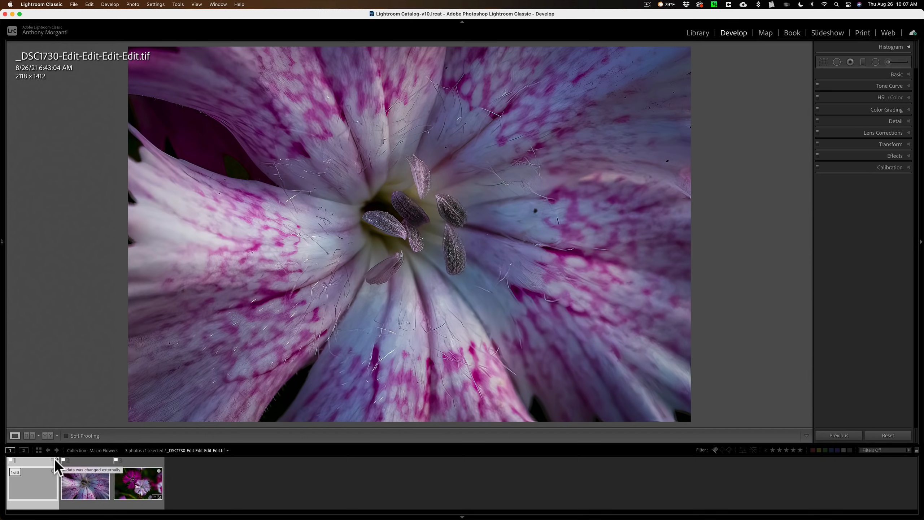
mouse_move(17, 98)
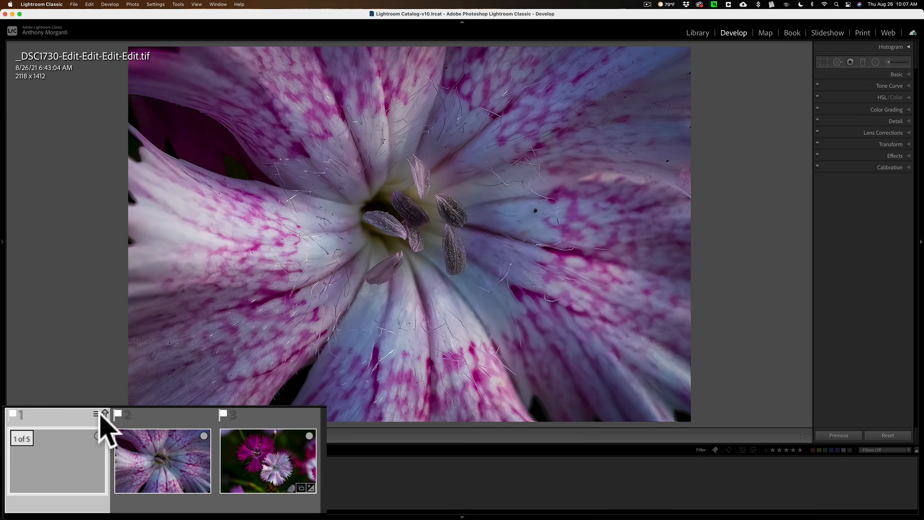
Step: Import Settings from Disk so the flower TIFF reads 8472 x 5648 pixels
left_click(99, 414)
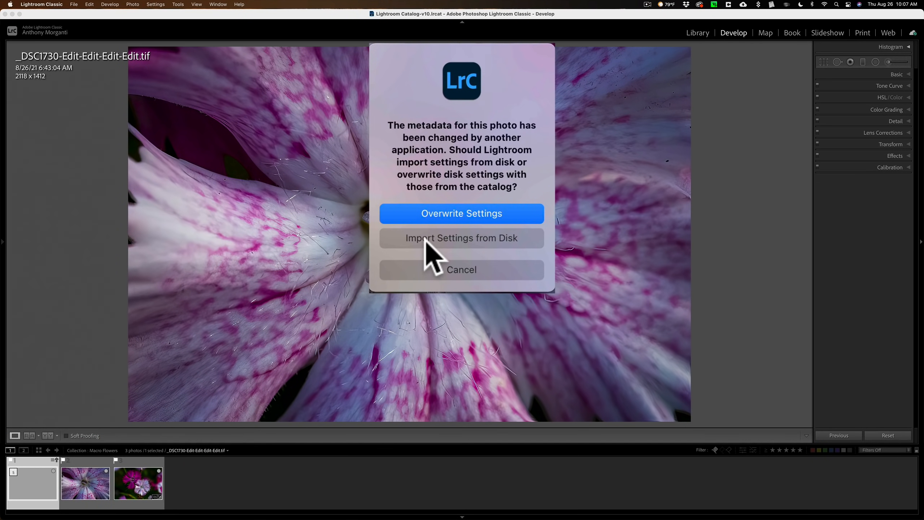
mouse_move(439, 253)
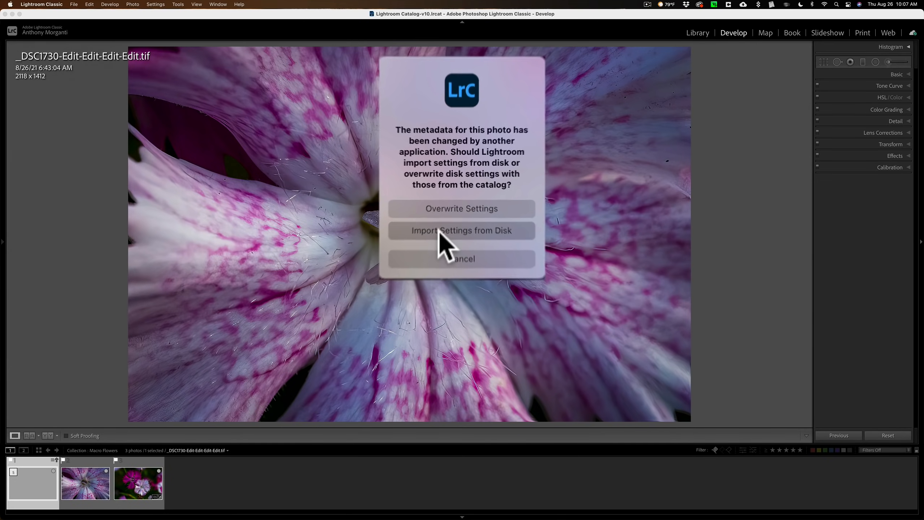
left_click(461, 230)
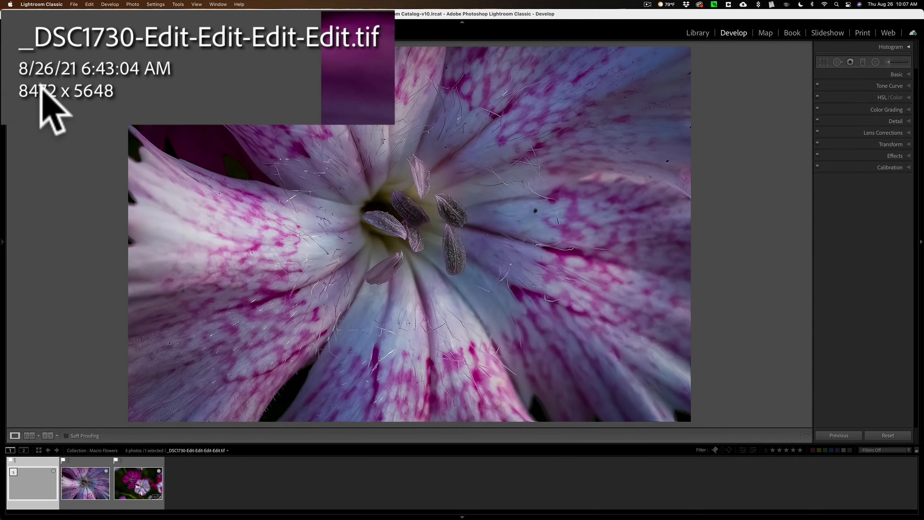
mouse_move(109, 127)
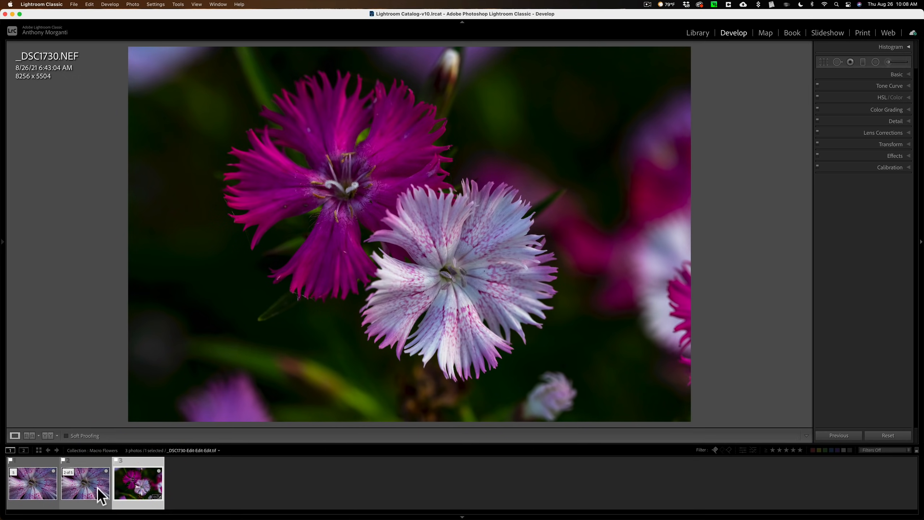
Step: Reselect the upscaled flower TIFF in the filmstrip and zoom back out to Fit
left_click(33, 483)
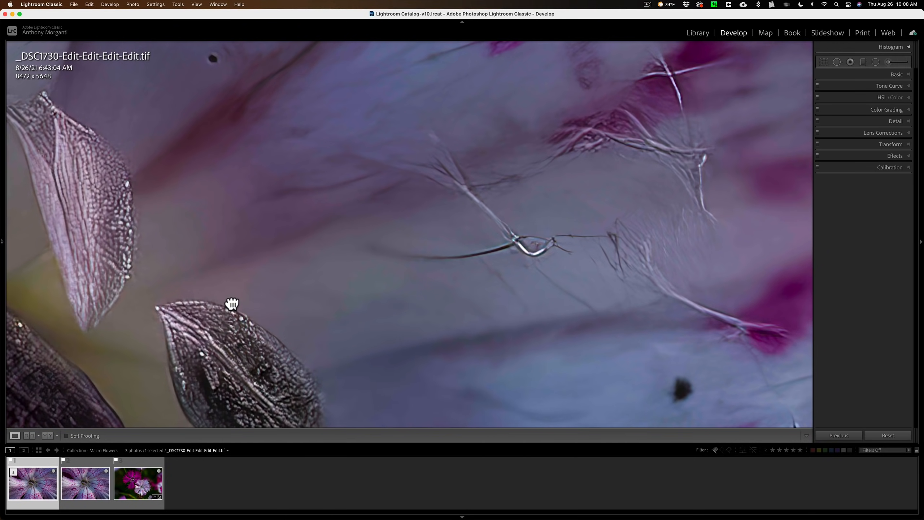
left_click(85, 483)
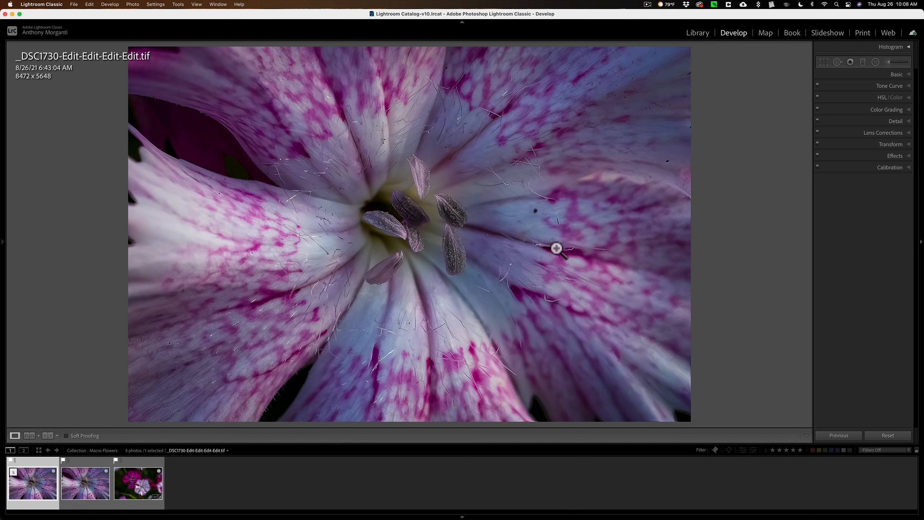
mouse_move(553, 241)
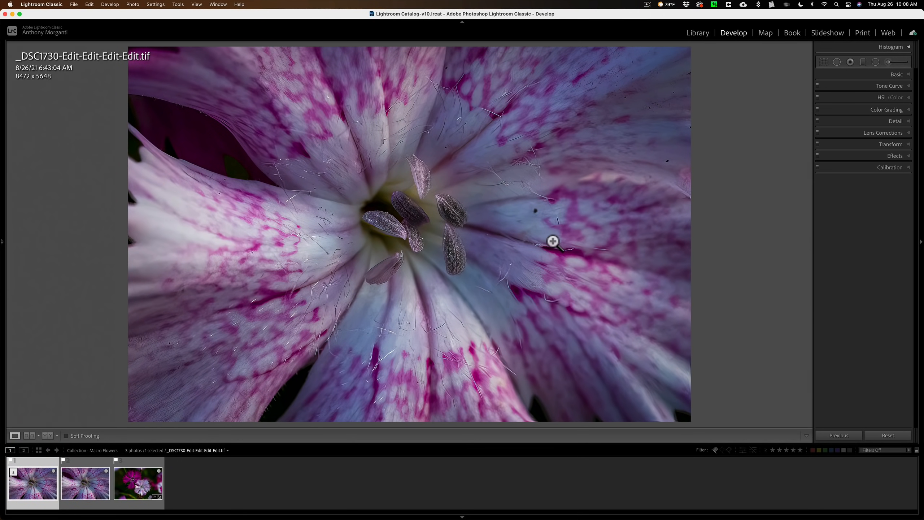